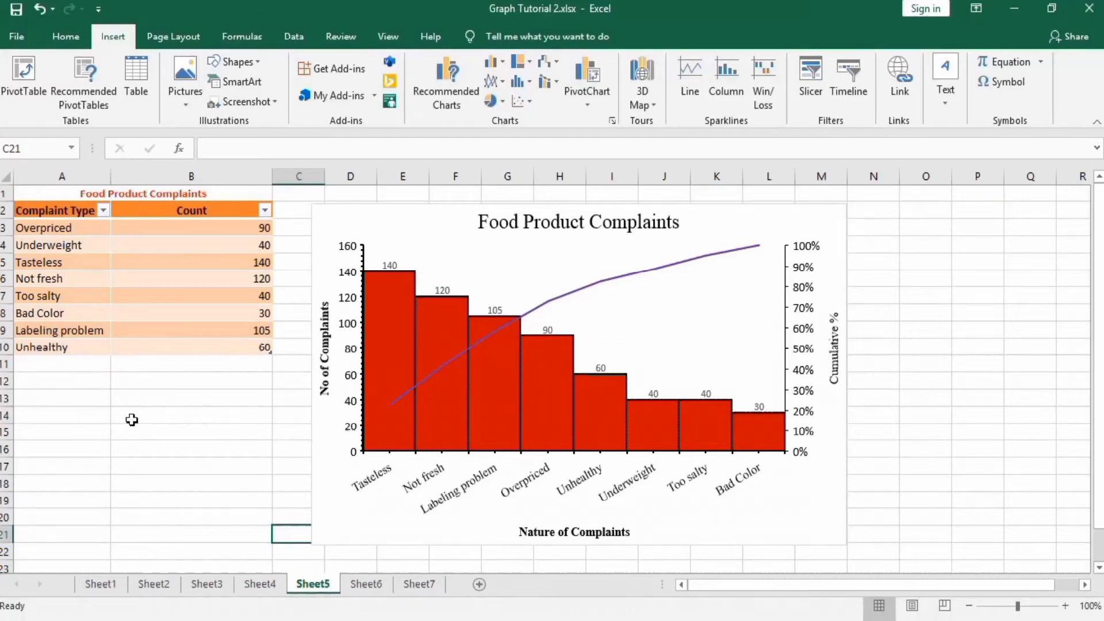
pyautogui.moveTo(189, 401)
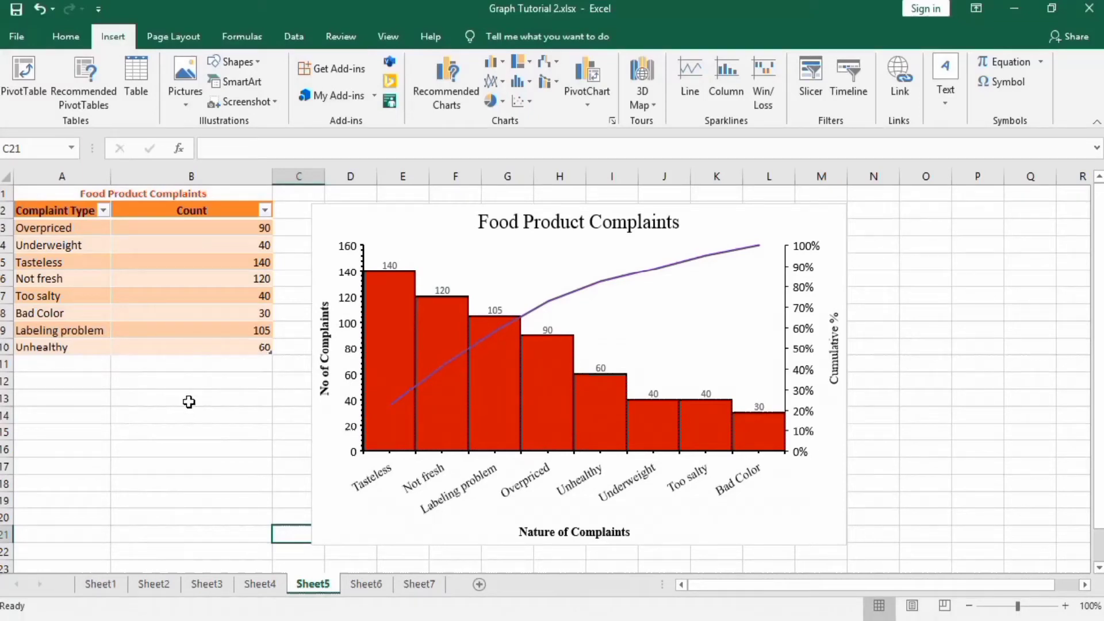
pyautogui.moveTo(384, 227)
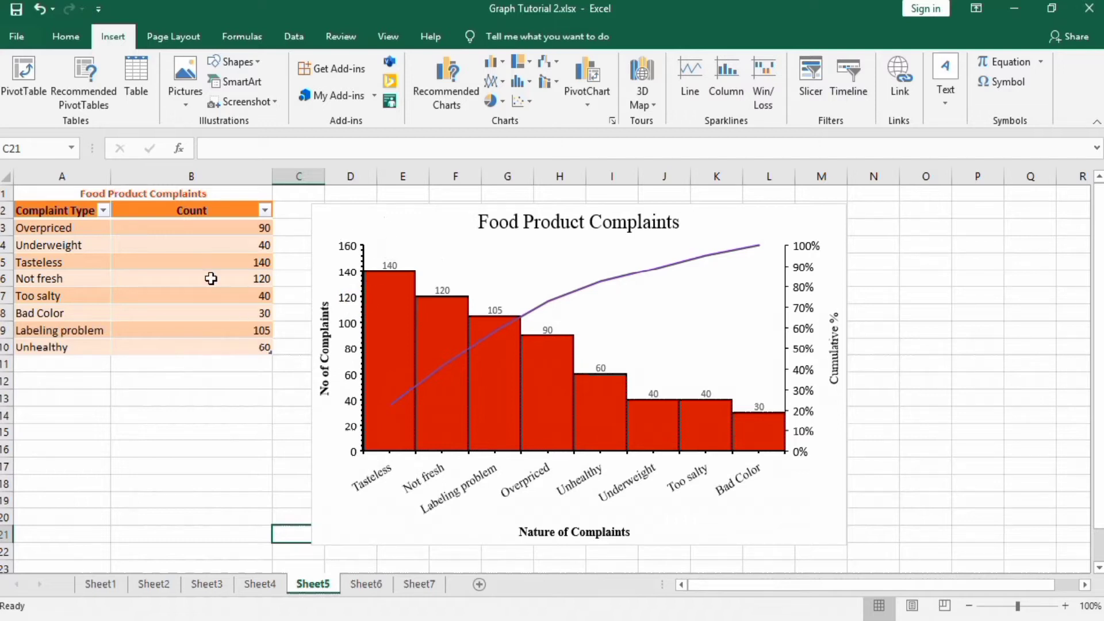
pyautogui.moveTo(125, 201)
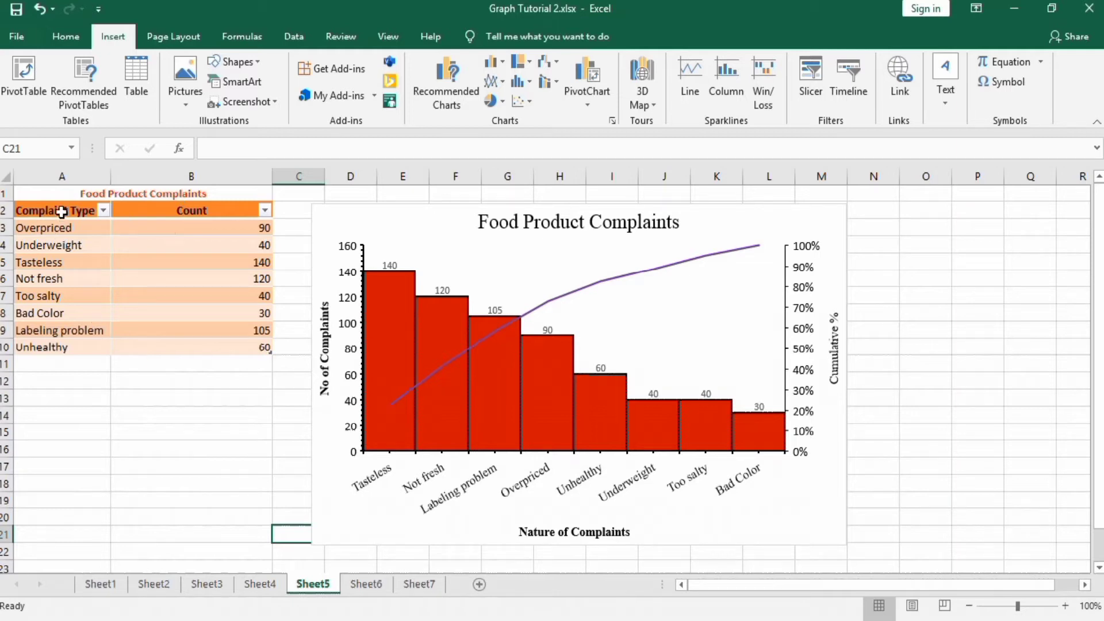
pyautogui.moveTo(204, 276)
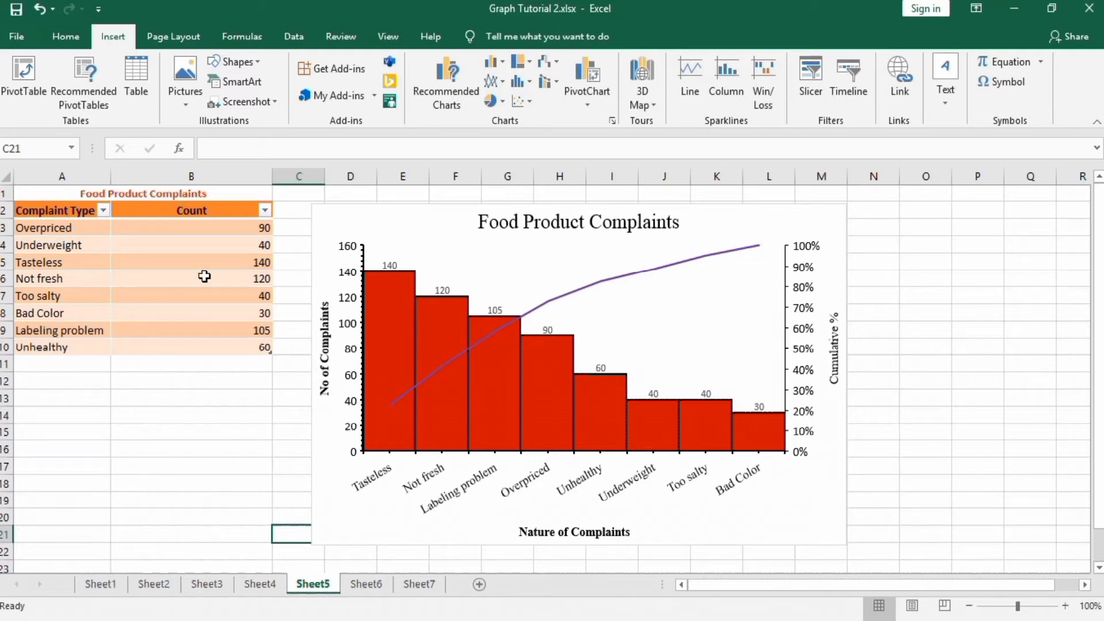
pyautogui.moveTo(187, 242)
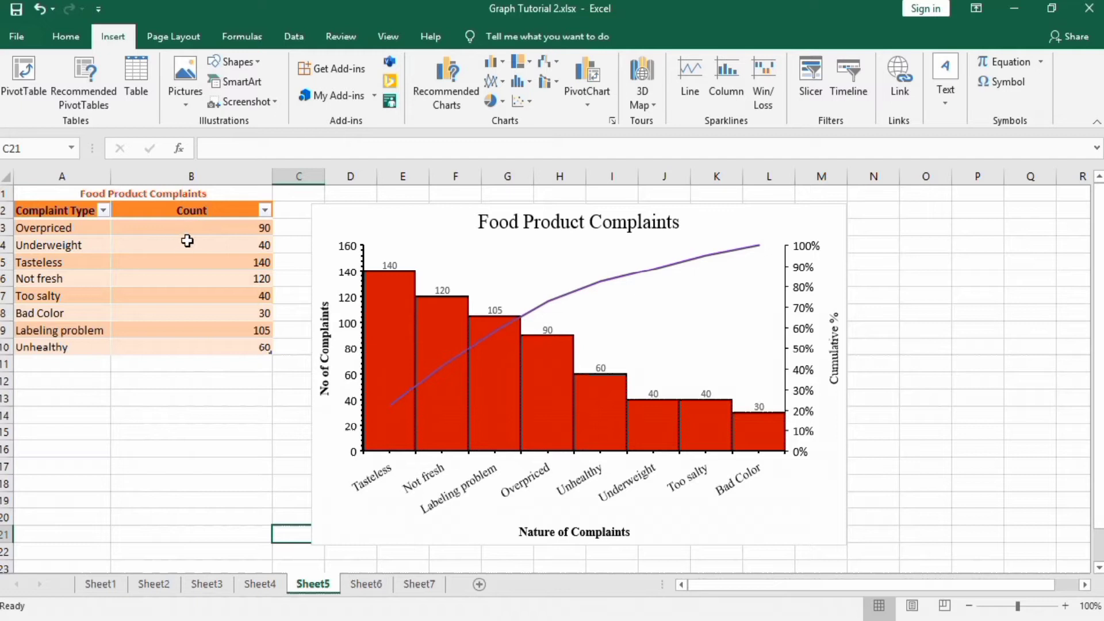
pyautogui.moveTo(256, 404)
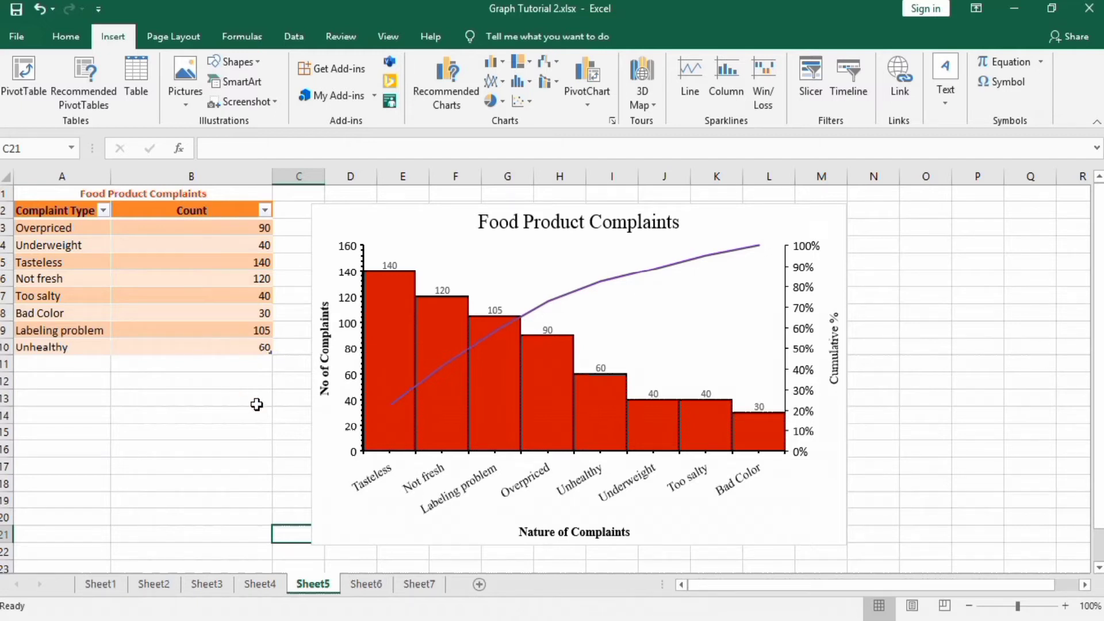
pyautogui.moveTo(513, 253)
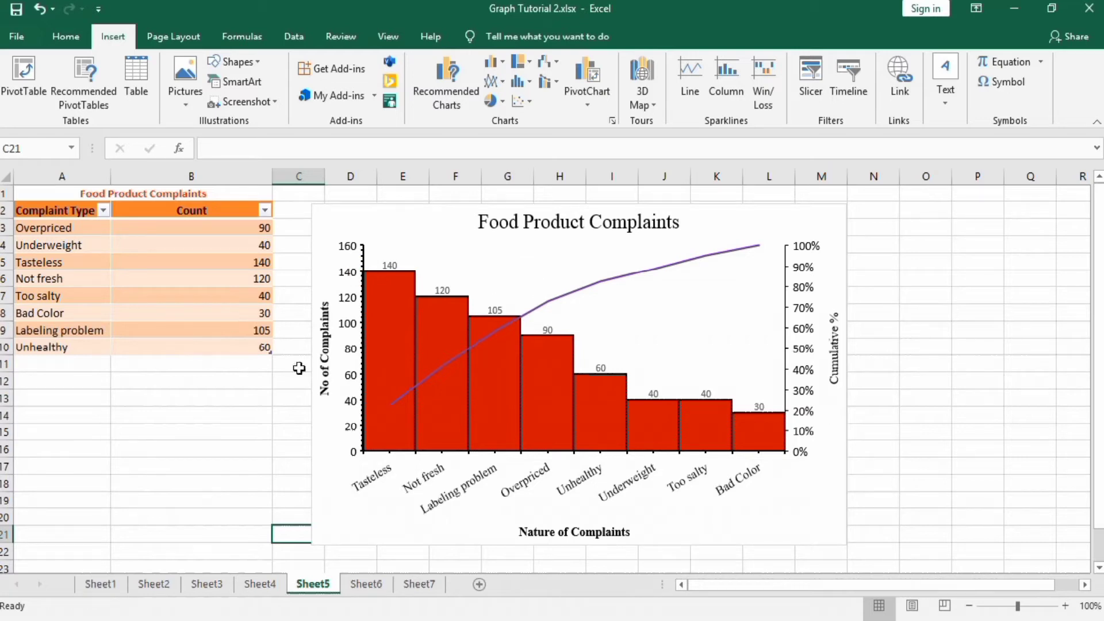
pyautogui.moveTo(405, 346)
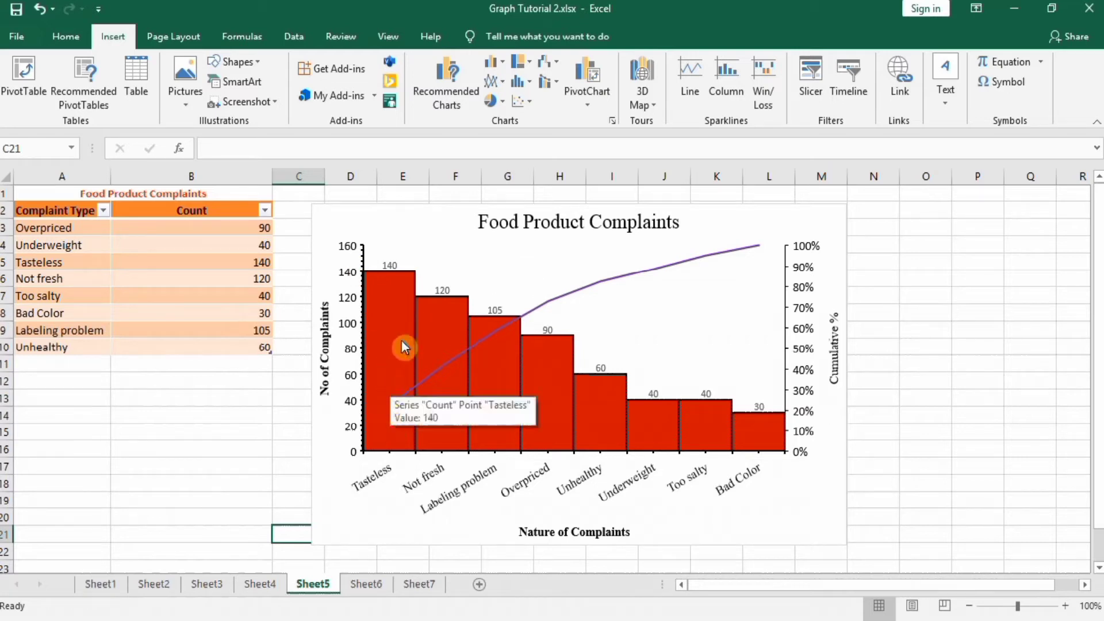
pyautogui.moveTo(367, 491)
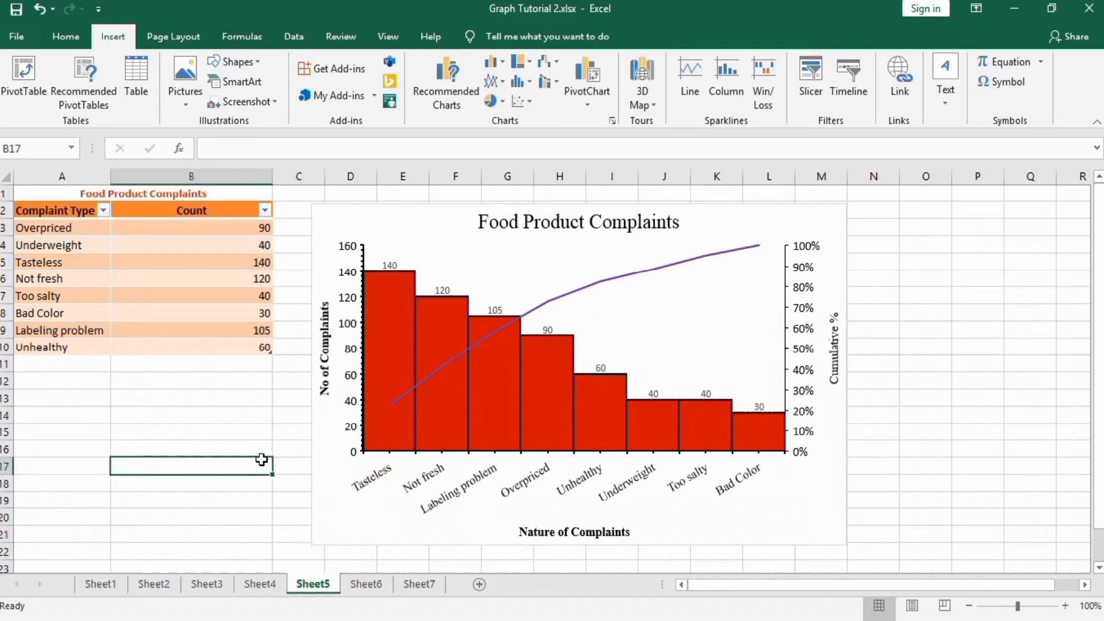
pyautogui.moveTo(389, 326)
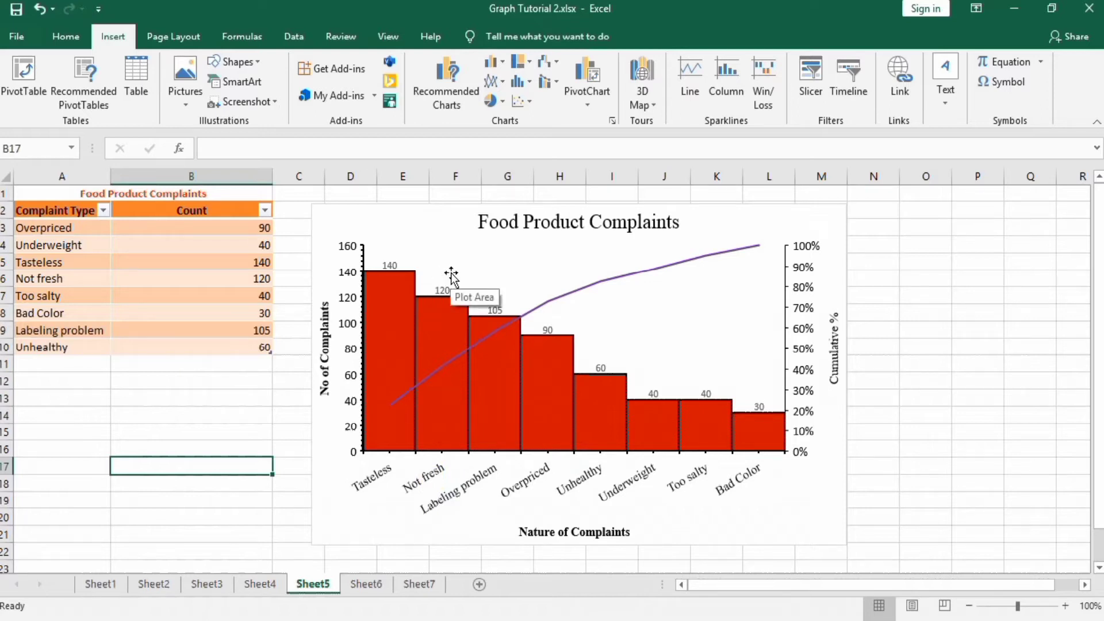
pyautogui.moveTo(500, 341)
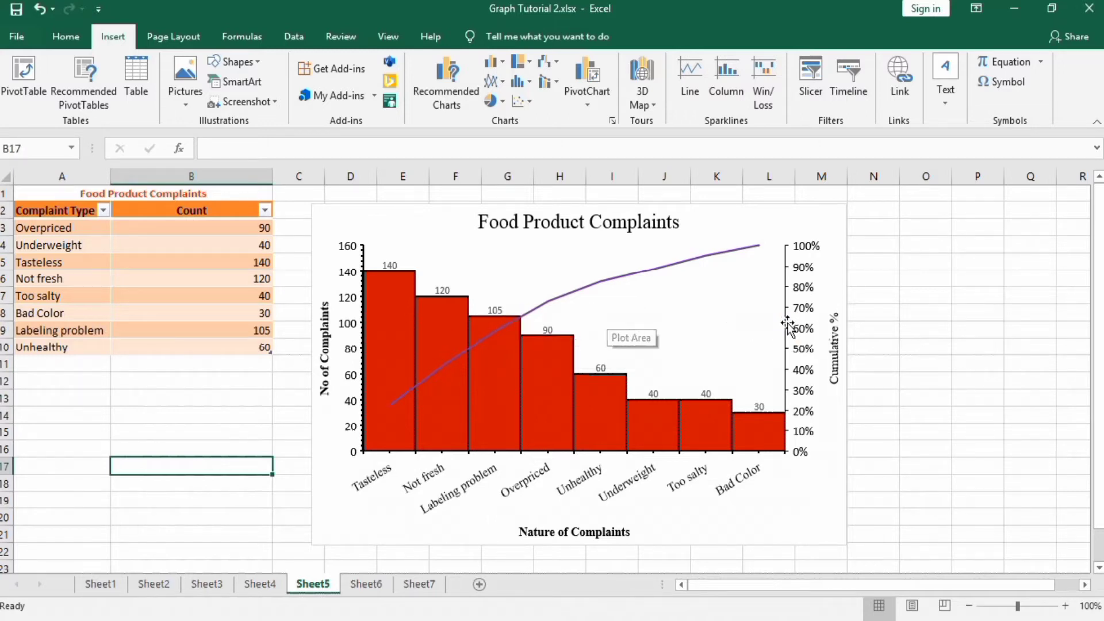
pyautogui.moveTo(540, 377)
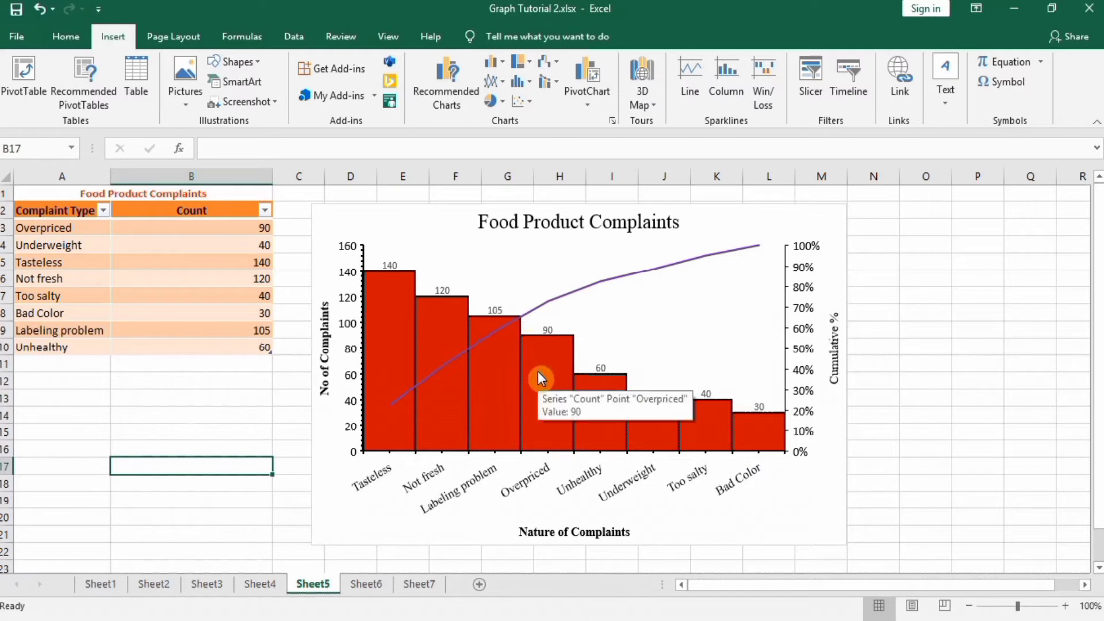
pyautogui.moveTo(576, 354)
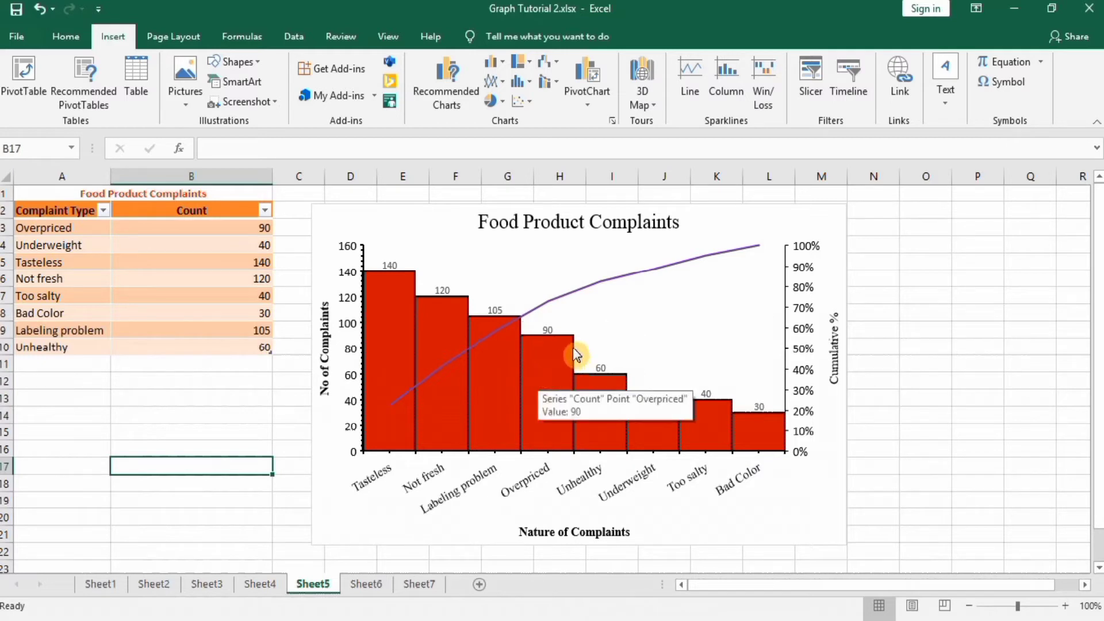
pyautogui.moveTo(500, 278)
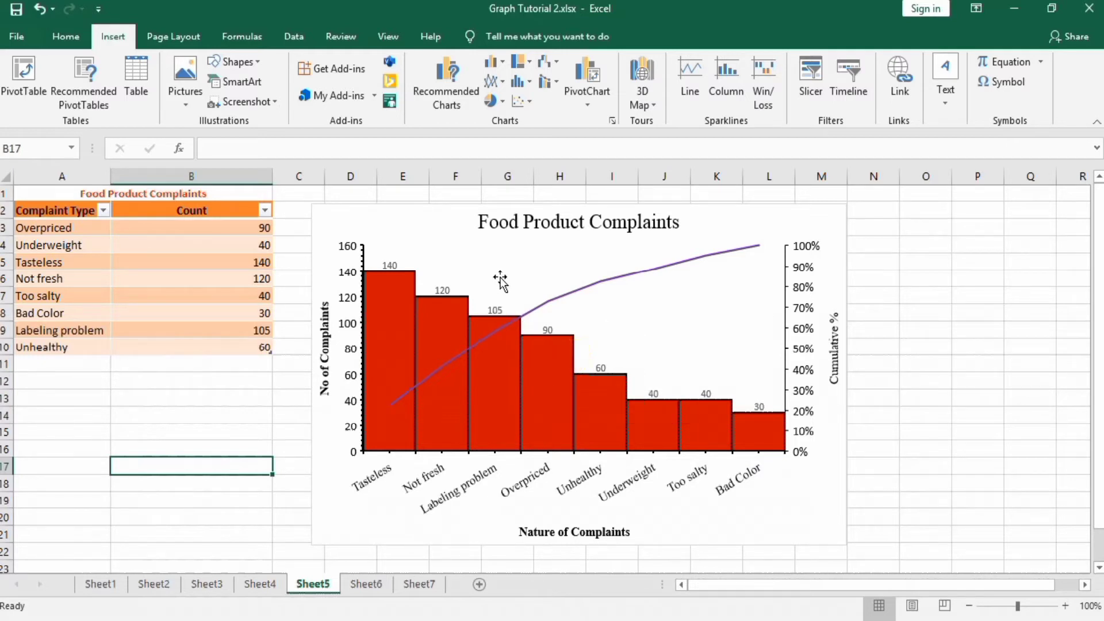
pyautogui.moveTo(478, 275)
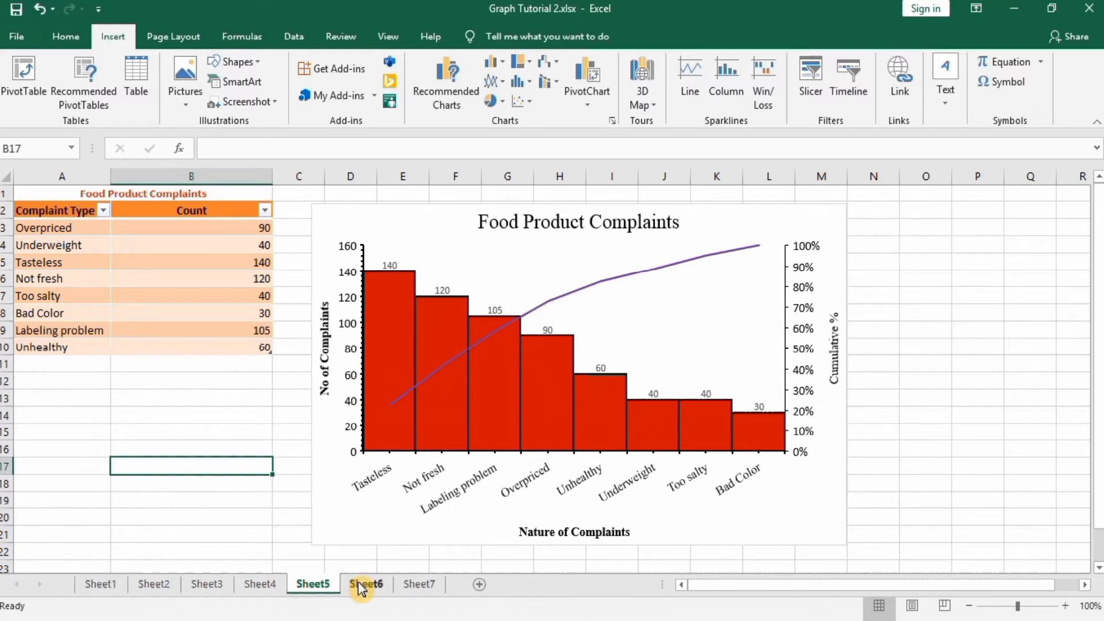
# Insert a Pareto chart from the complaints data on Sheet6
pyautogui.click(366, 584)
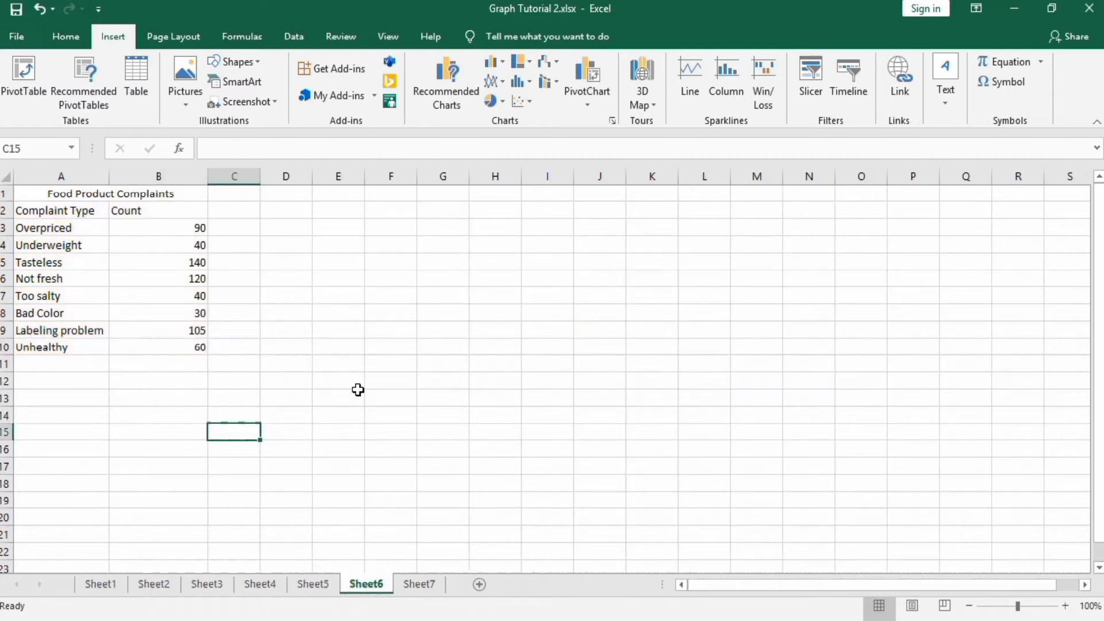
pyautogui.moveTo(169, 195)
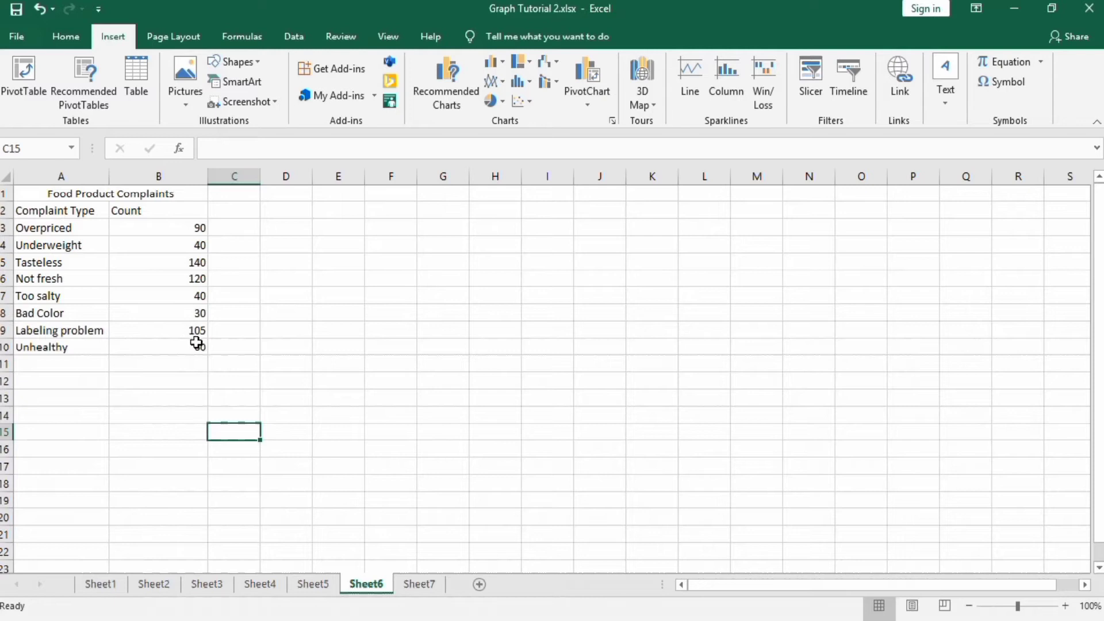
pyautogui.click(157, 346)
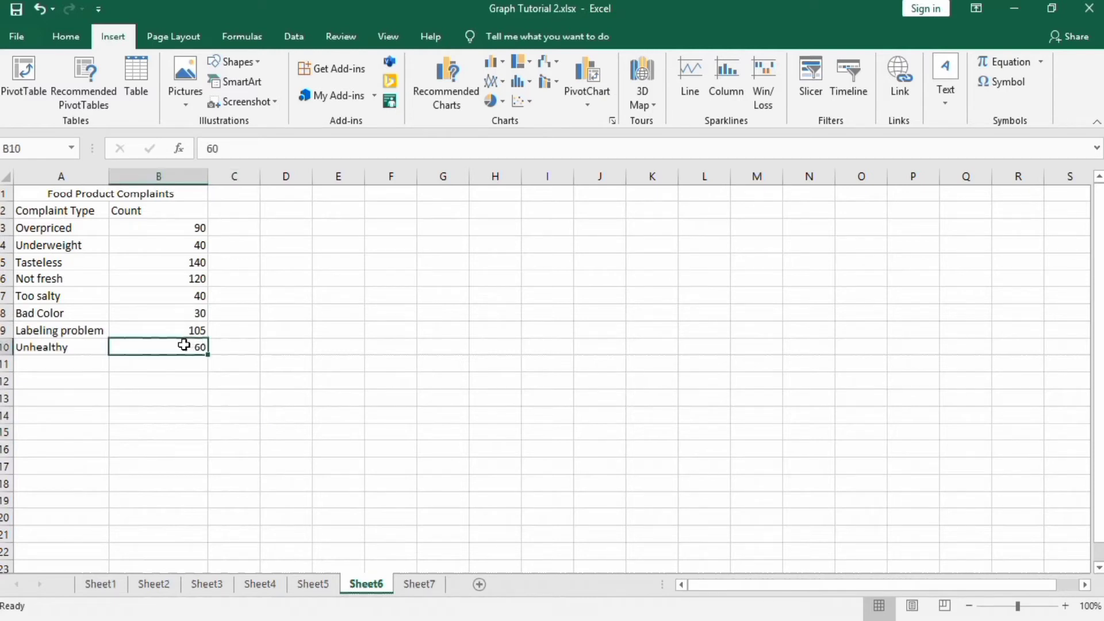
pyautogui.moveTo(169, 347)
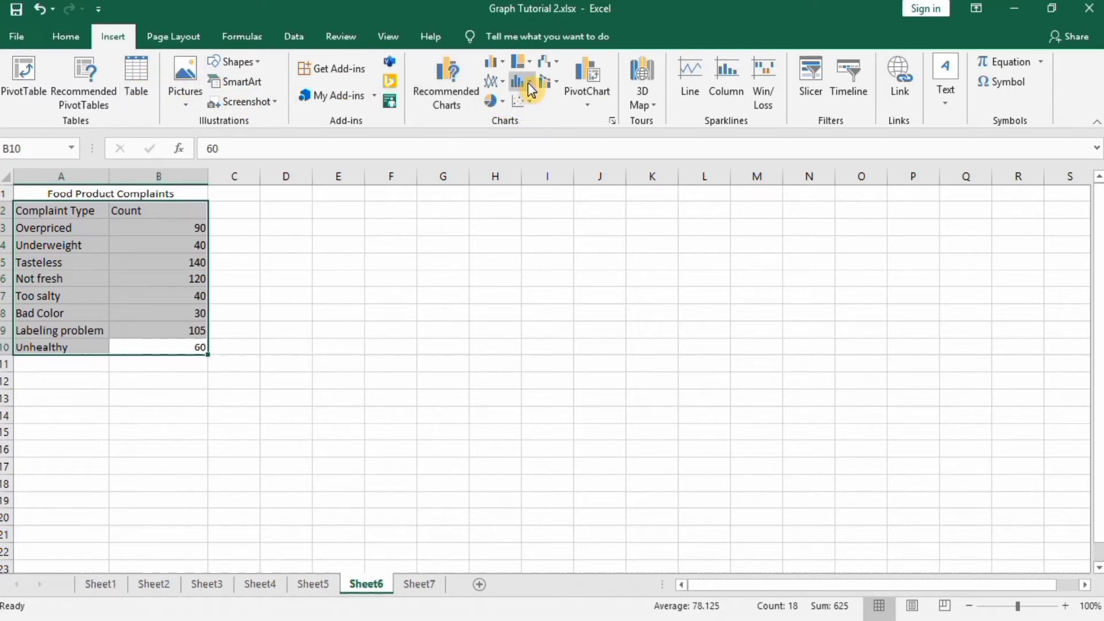
pyautogui.click(516, 79)
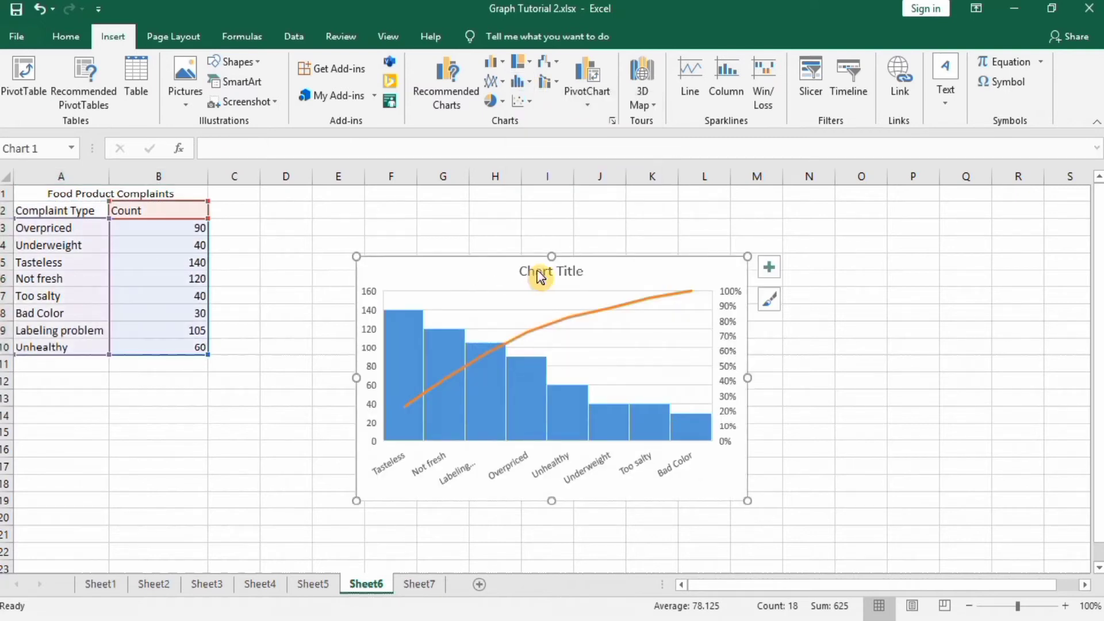
pyautogui.moveTo(749, 398)
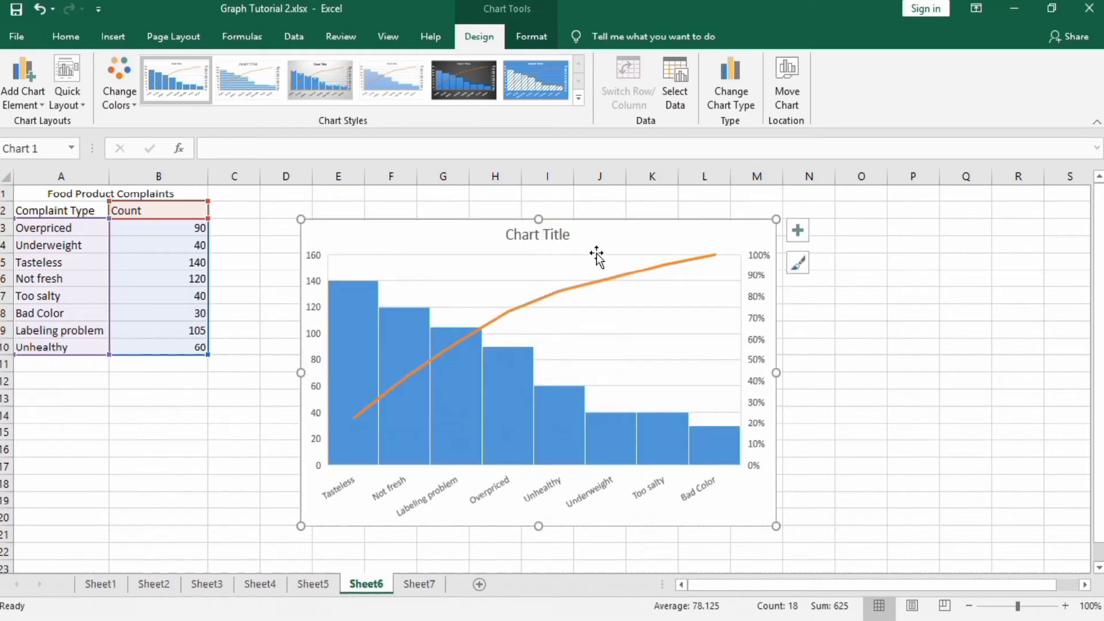
pyautogui.moveTo(798, 226)
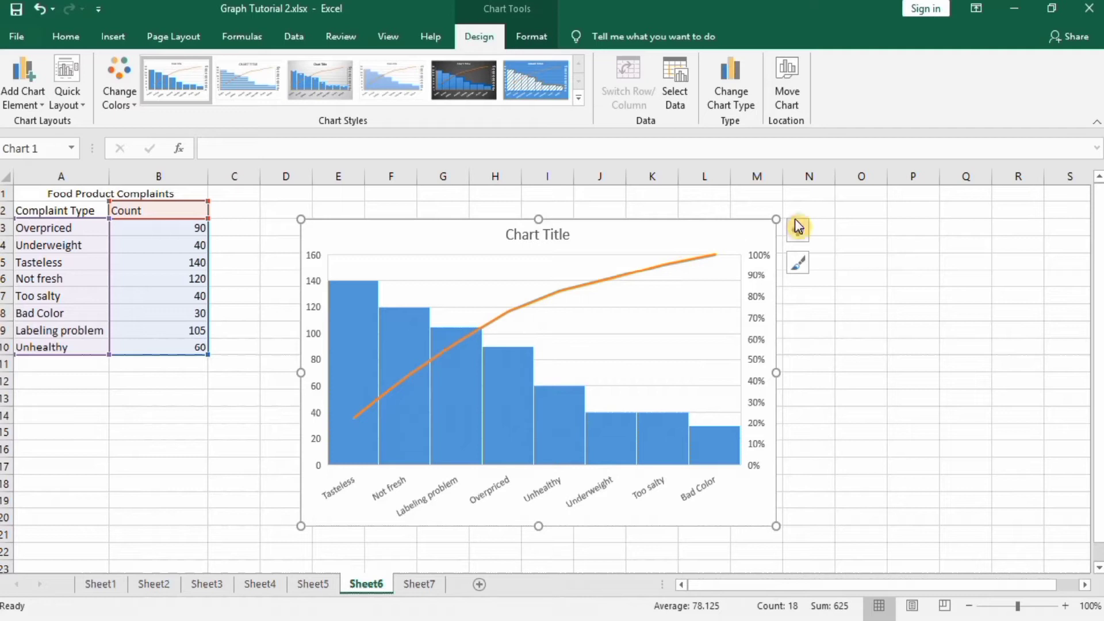
# Add axis titles and data labels via Chart Elements, then select the chart title
pyautogui.click(798, 225)
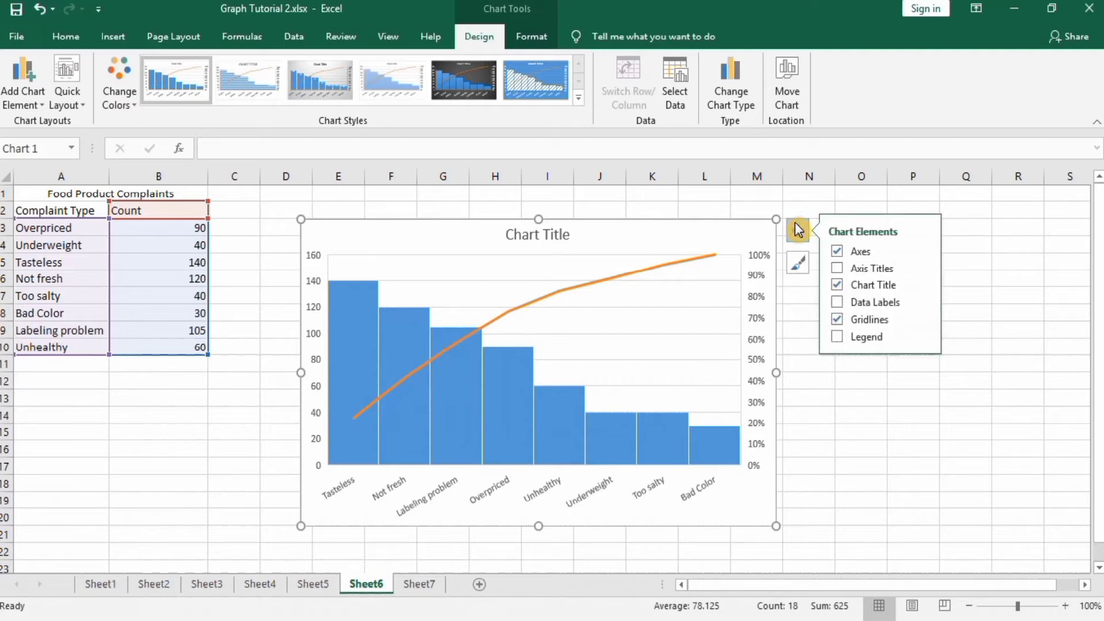
pyautogui.click(837, 267)
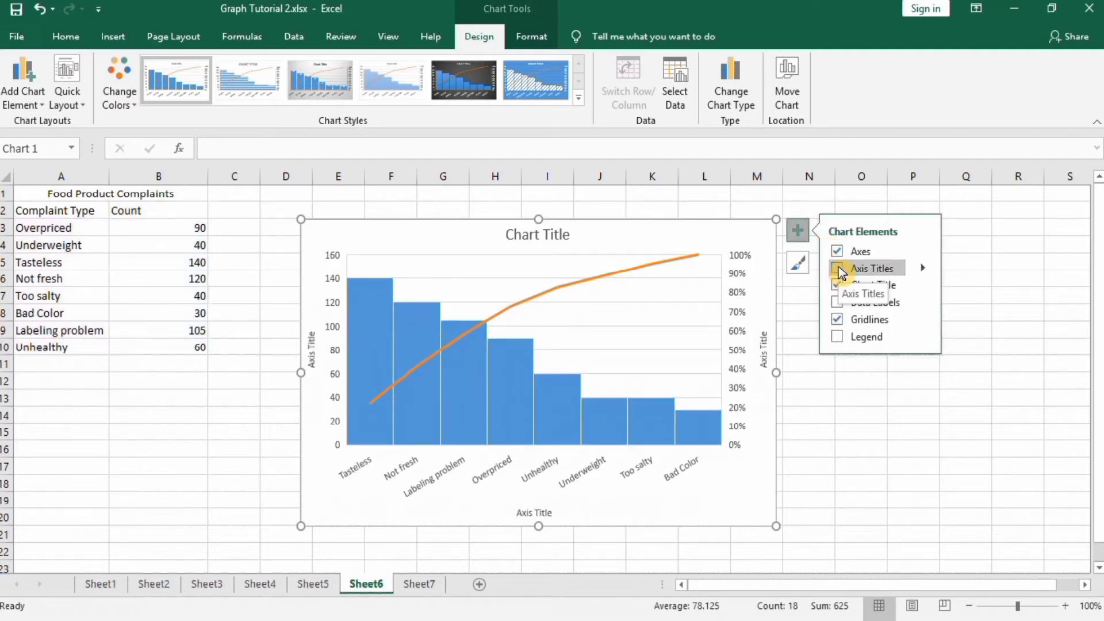
pyautogui.click(836, 284)
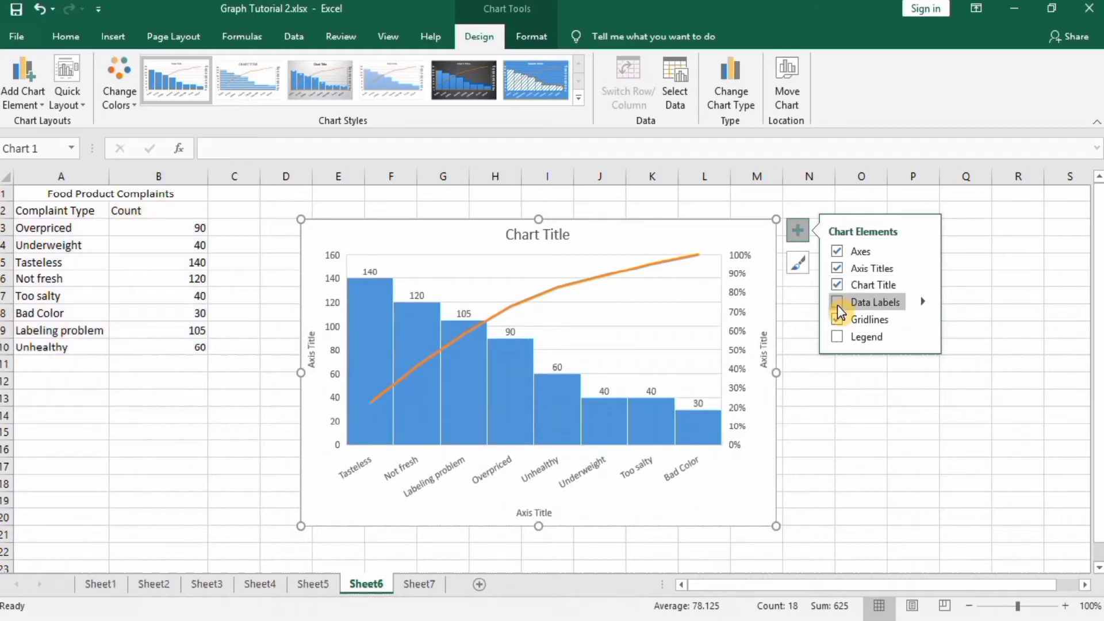
pyautogui.click(836, 302)
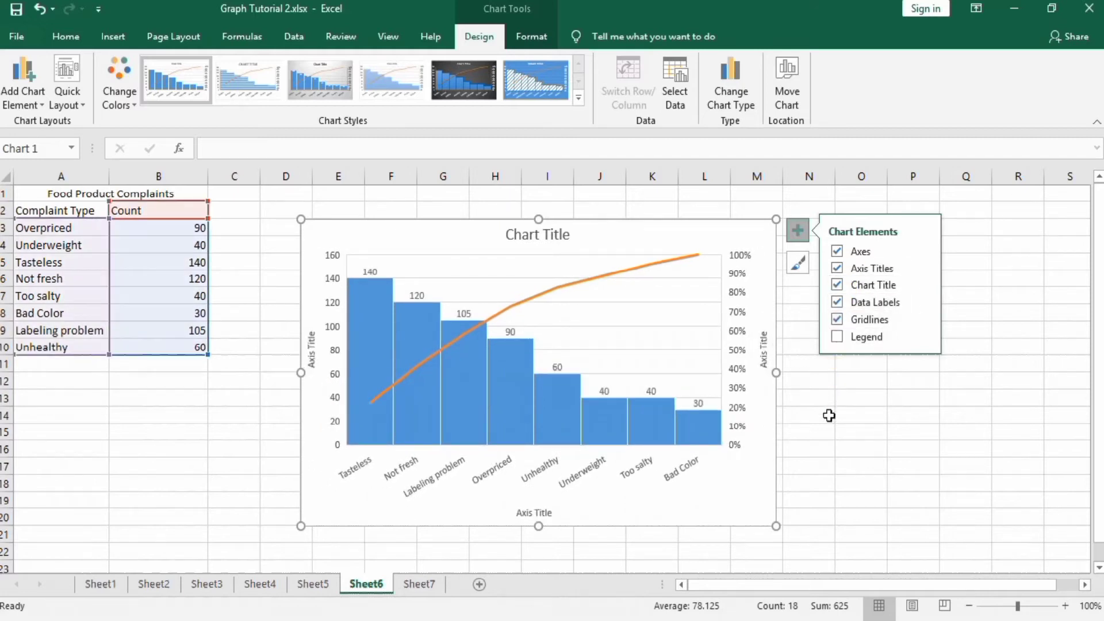
pyautogui.click(808, 447)
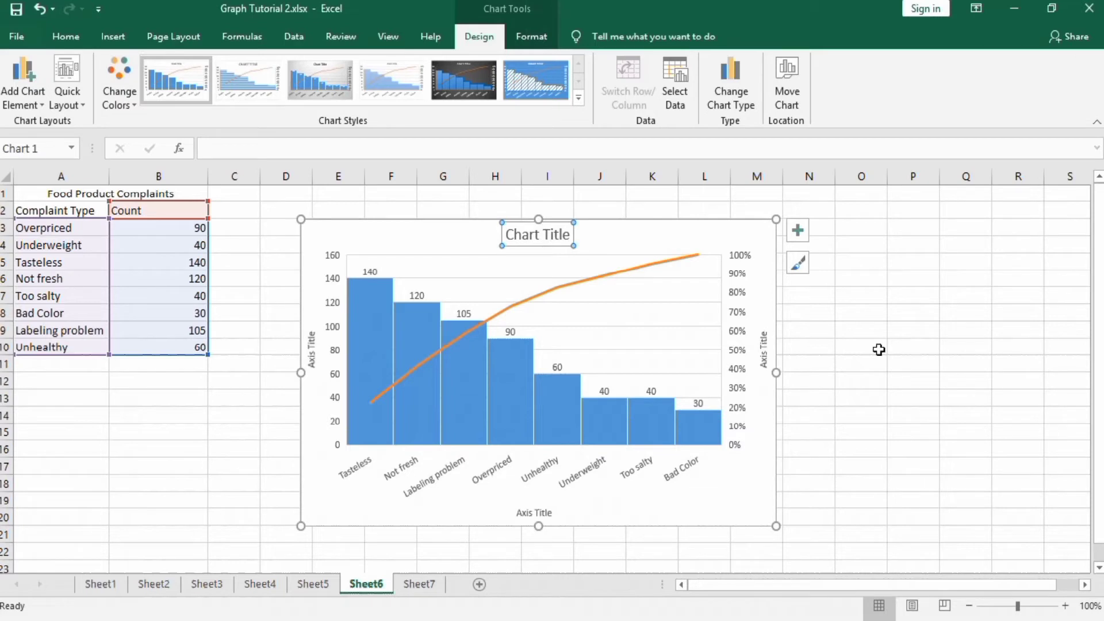
# Title the chart 'Food Product Complaints' and enlarge it to 16 pt bold
pyautogui.write('Foo')
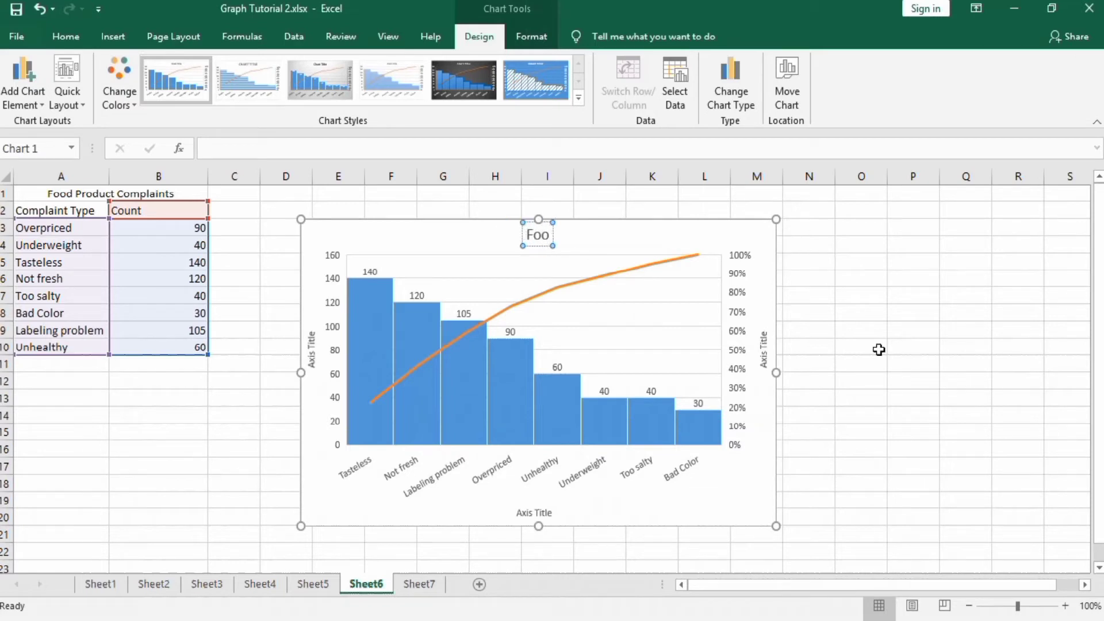
pyautogui.write('Food Produ')
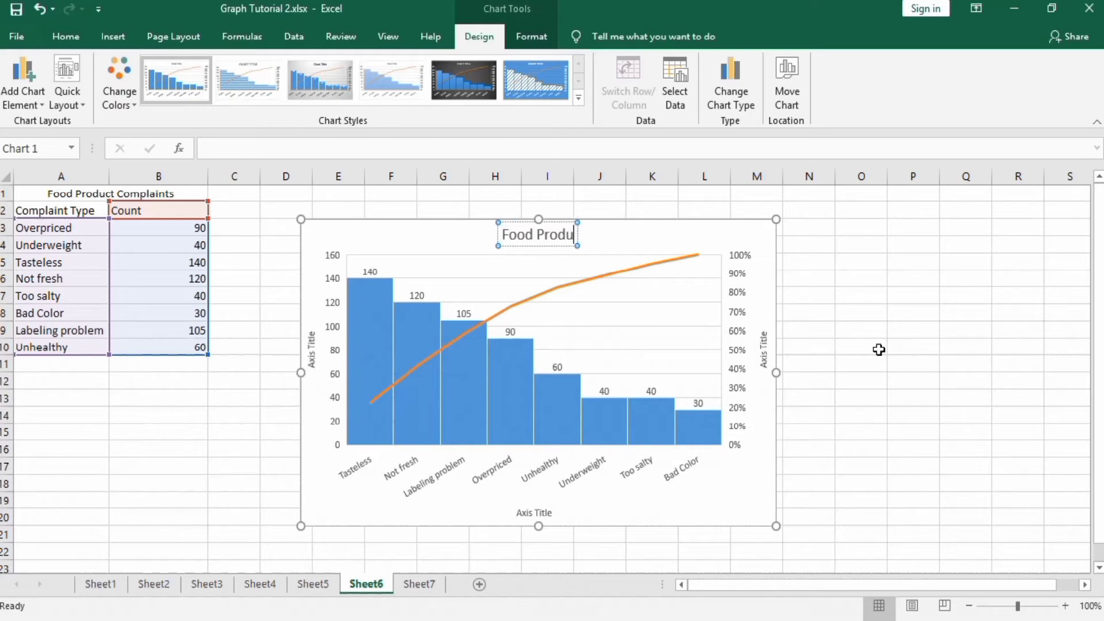
pyautogui.write('Food Product Com')
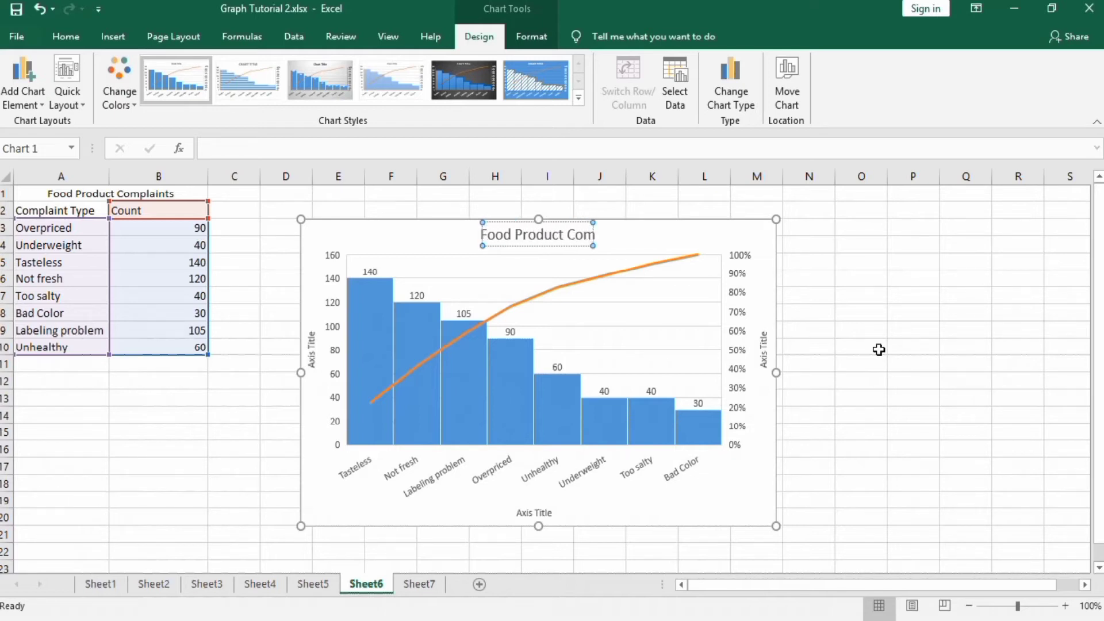
pyautogui.write('Food Product Complaints')
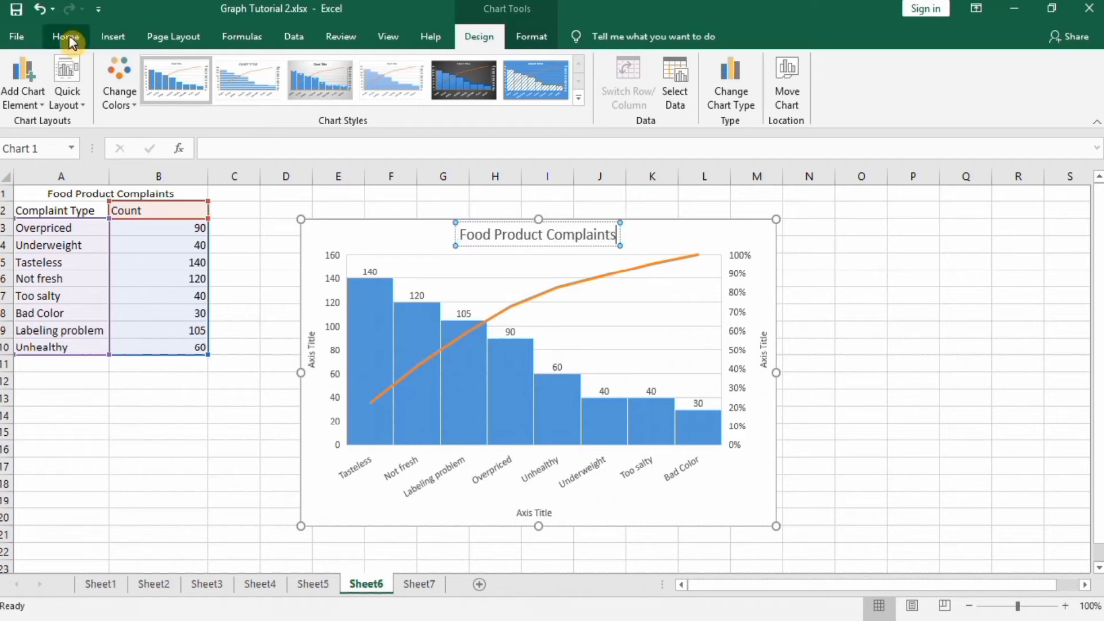
pyautogui.click(64, 36)
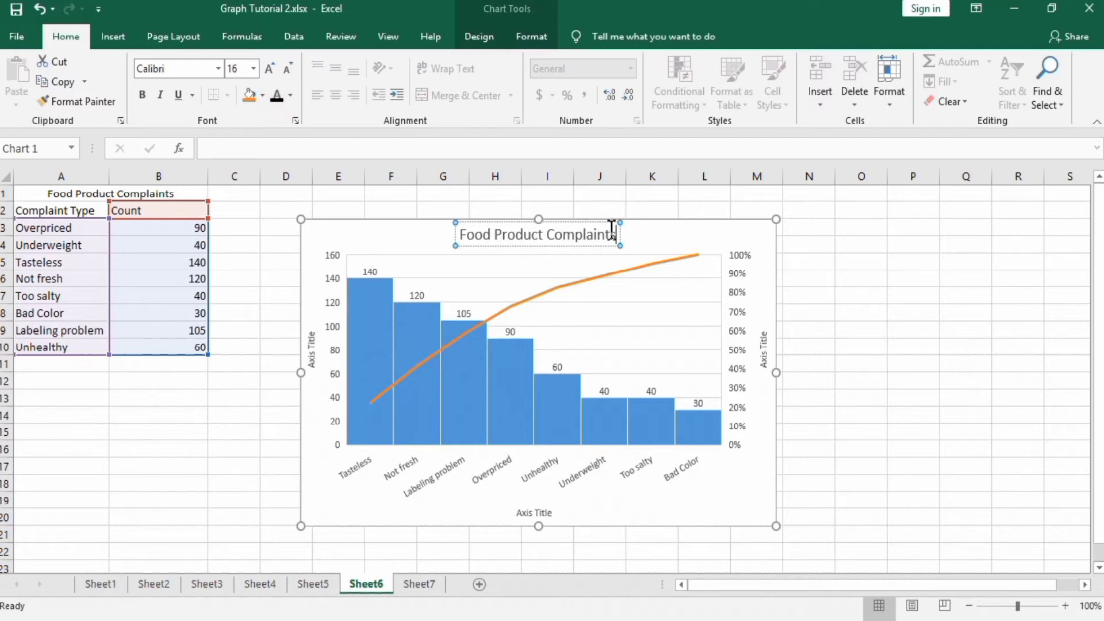
pyautogui.moveTo(615, 233)
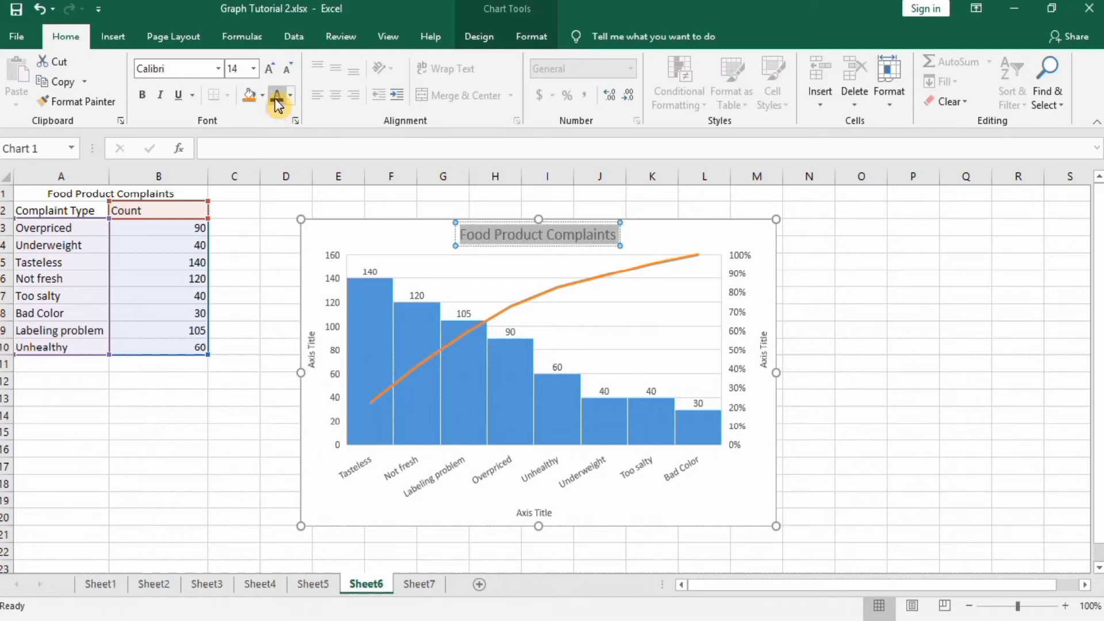
pyautogui.moveTo(256, 70)
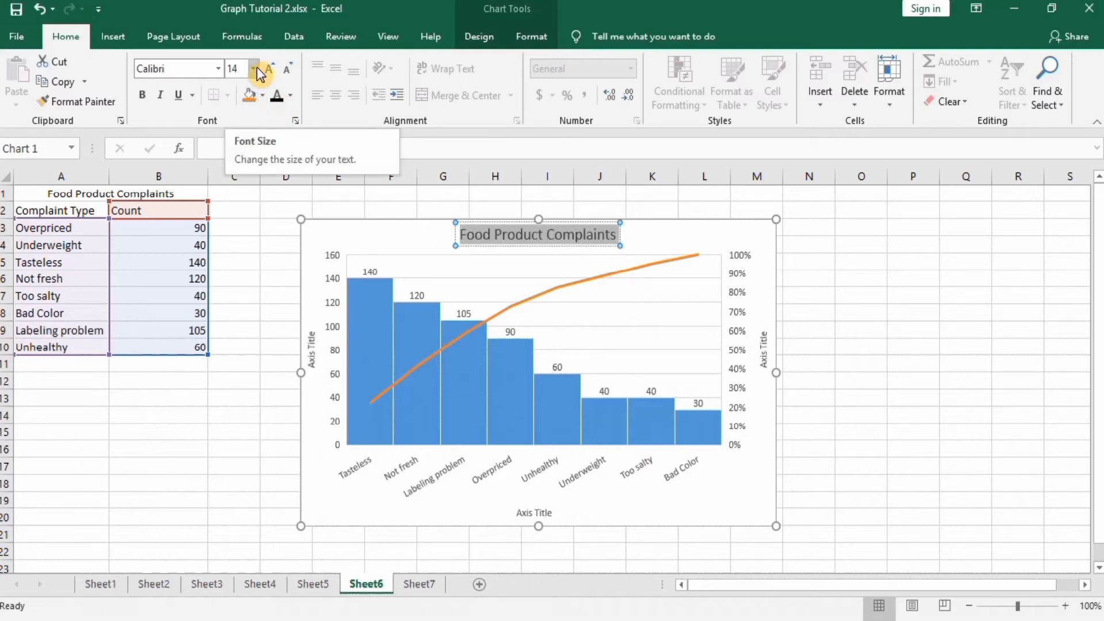
pyautogui.click(269, 68)
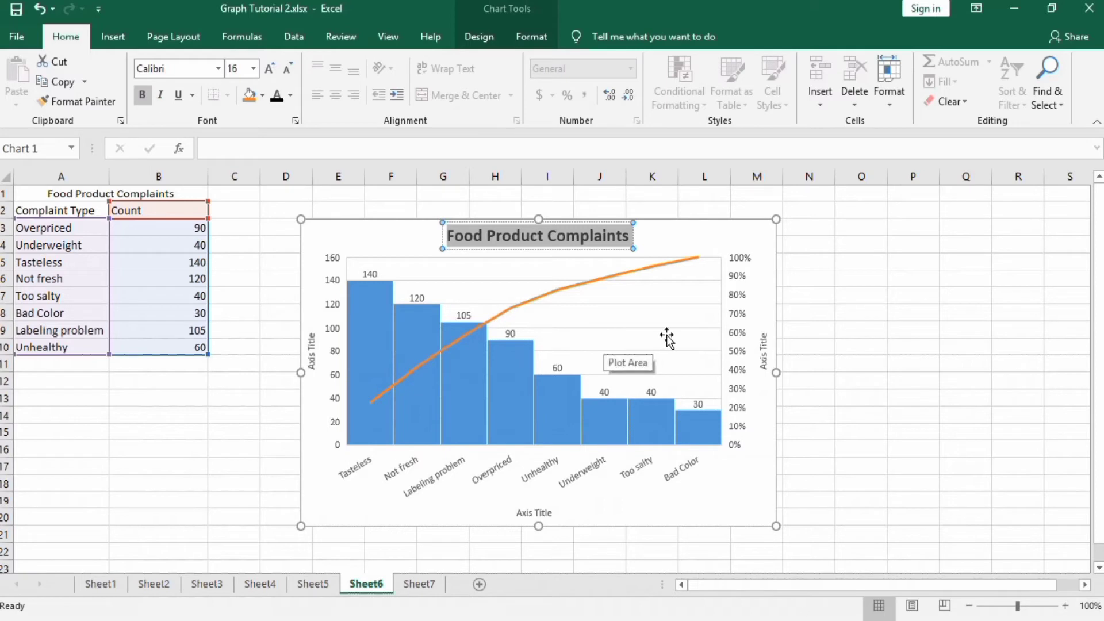
pyautogui.moveTo(711, 331)
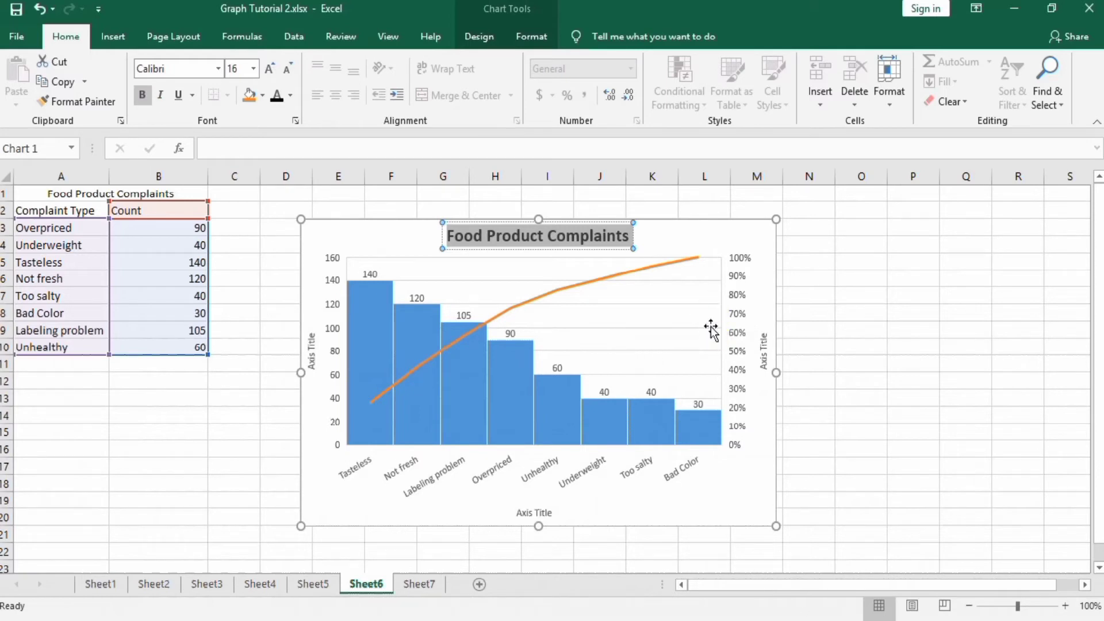
pyautogui.moveTo(713, 312)
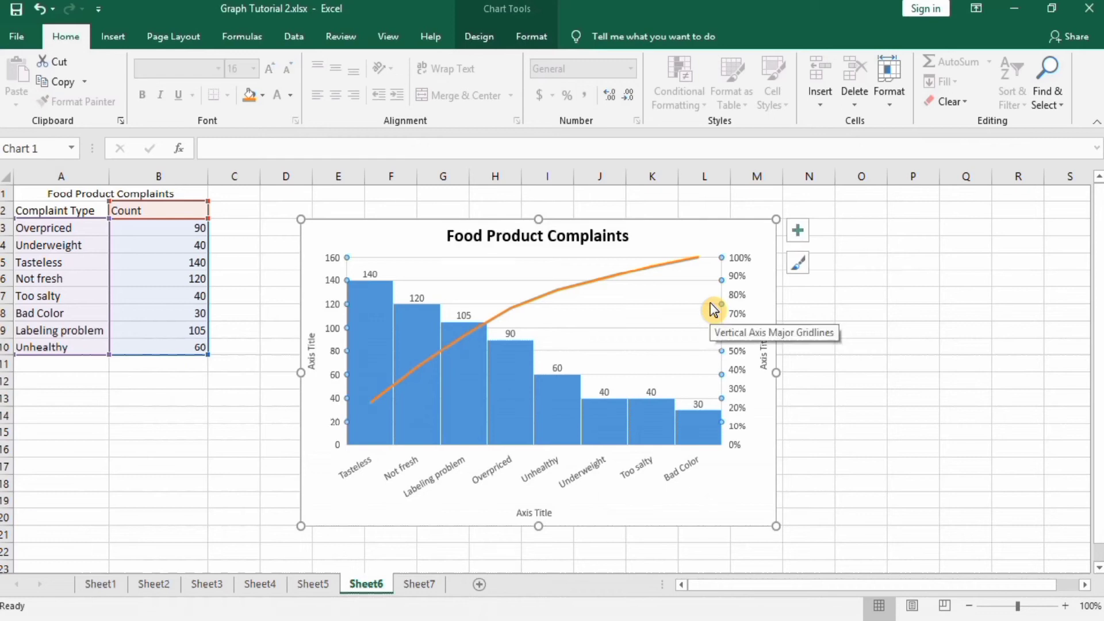
pyautogui.moveTo(441, 453)
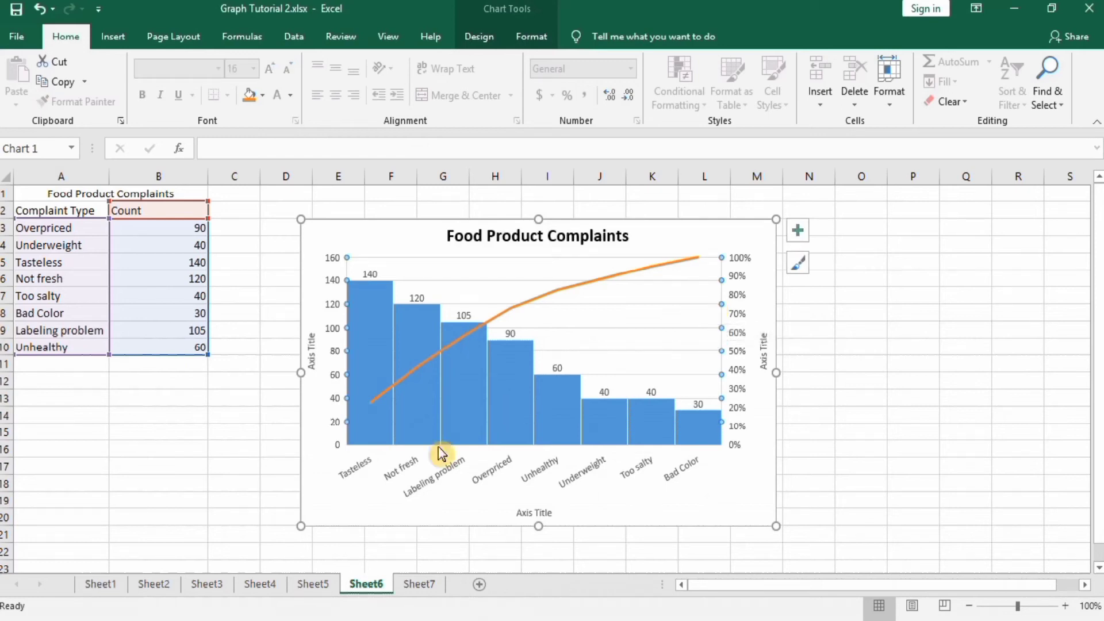
# Name the vertical axis 'No of Complaints' and make it larger and bold
pyautogui.click(308, 352)
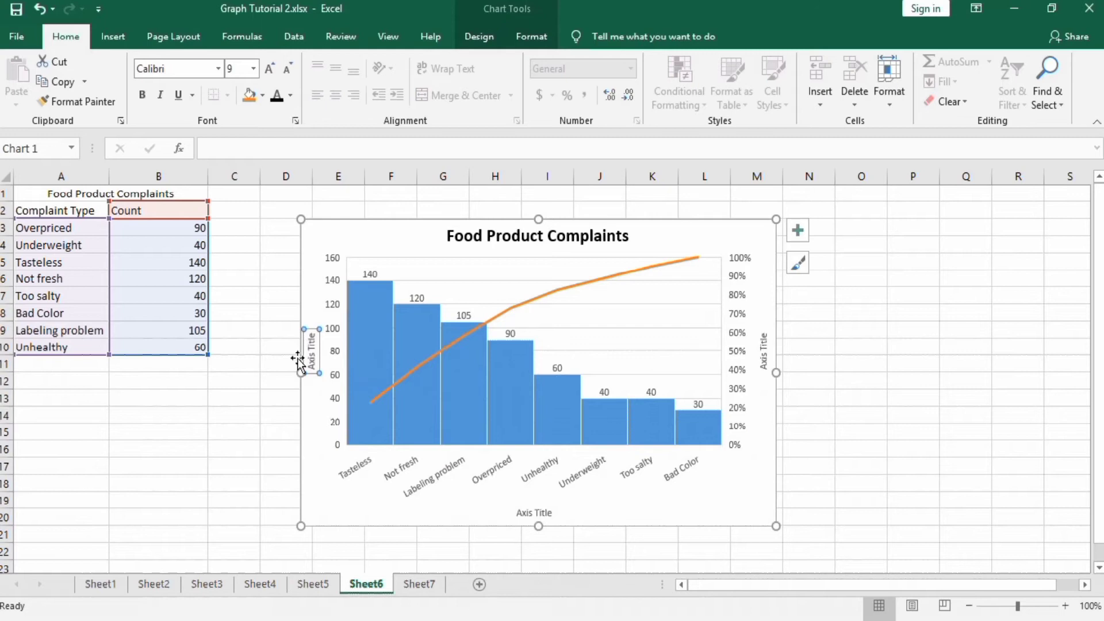
pyautogui.moveTo(310, 351)
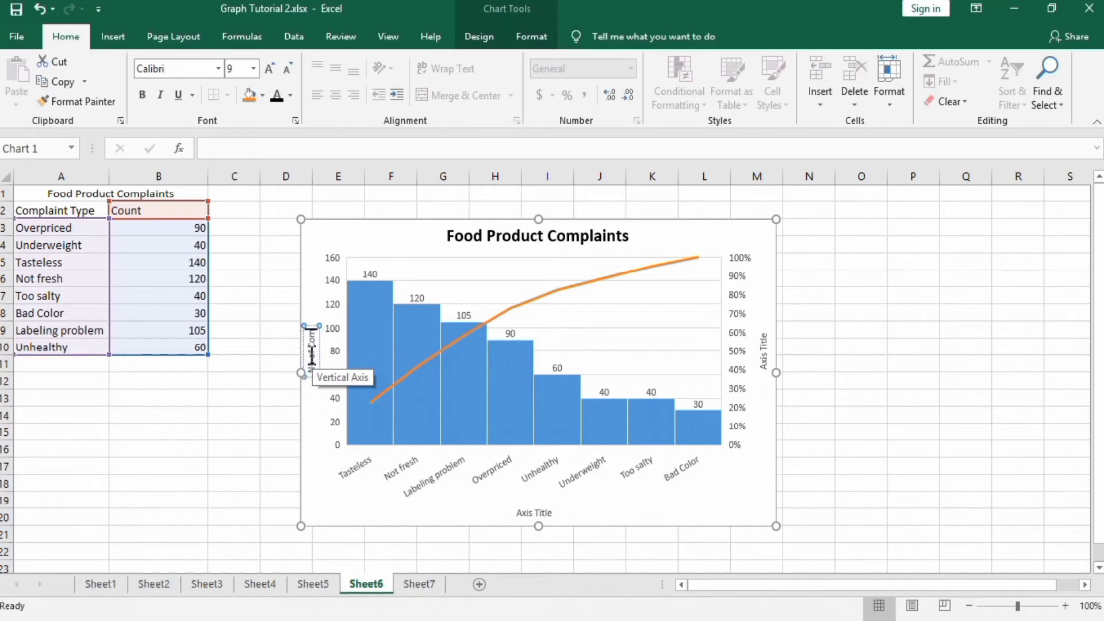
pyautogui.click(309, 352)
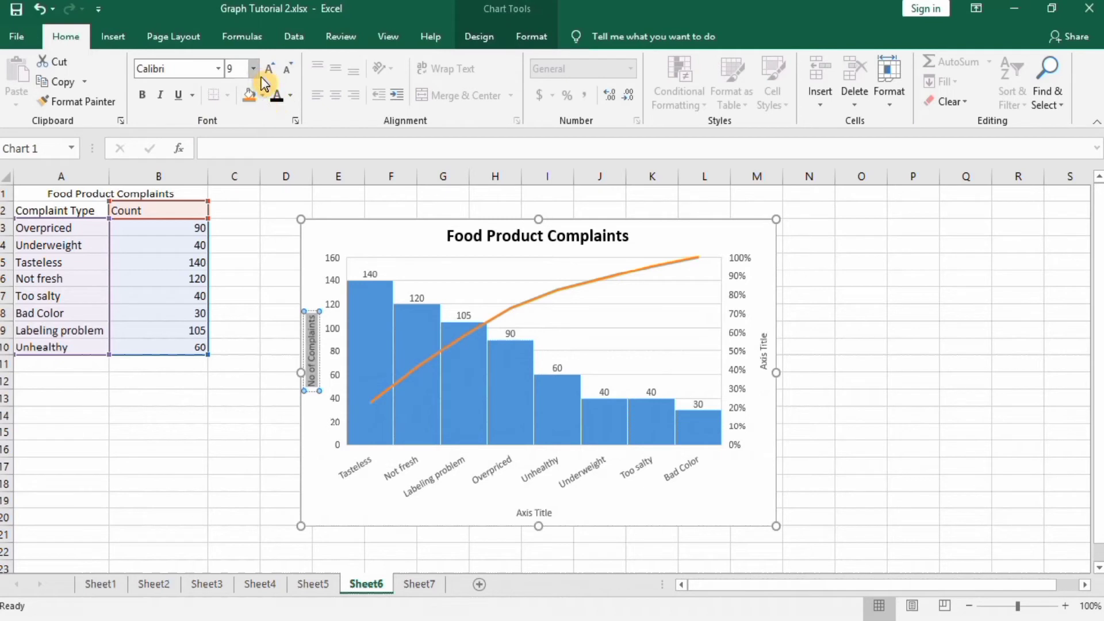
pyautogui.click(252, 68)
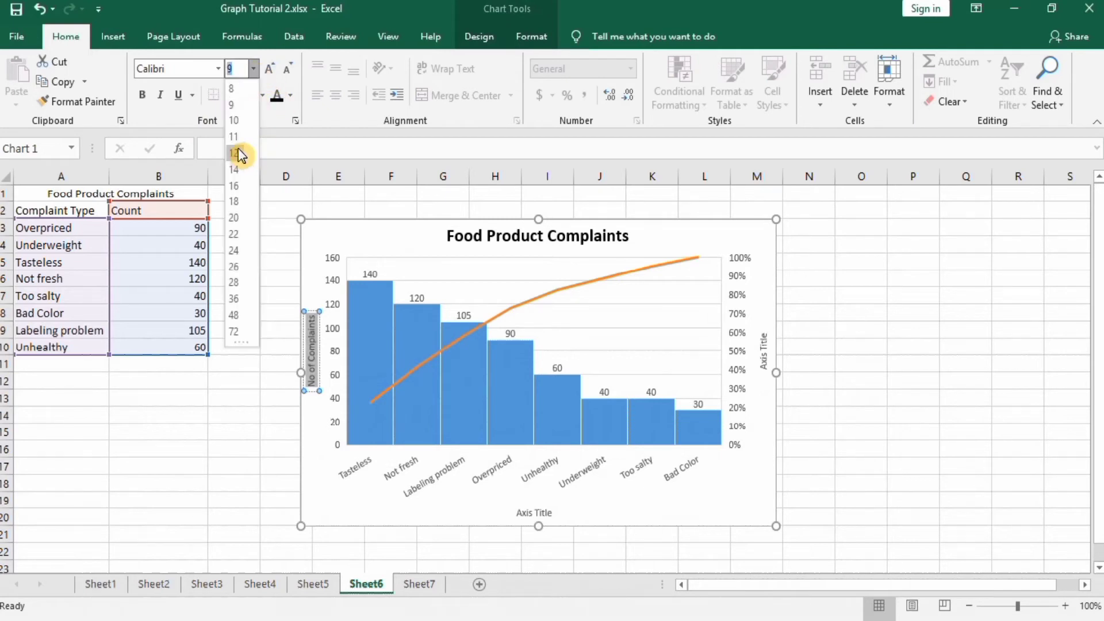
pyautogui.click(232, 153)
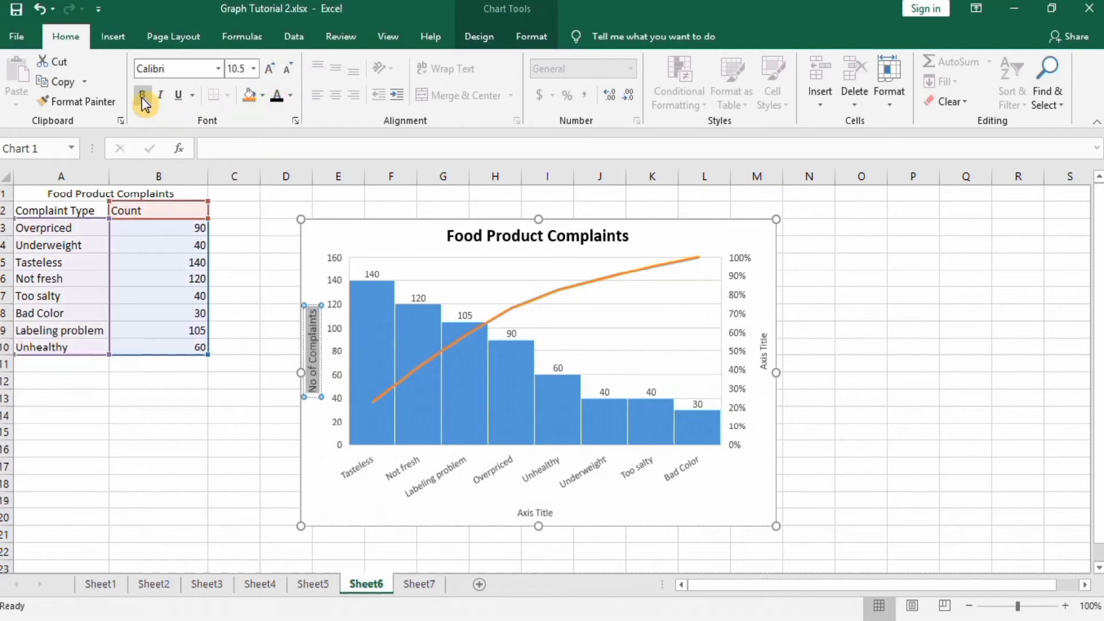
pyautogui.click(143, 96)
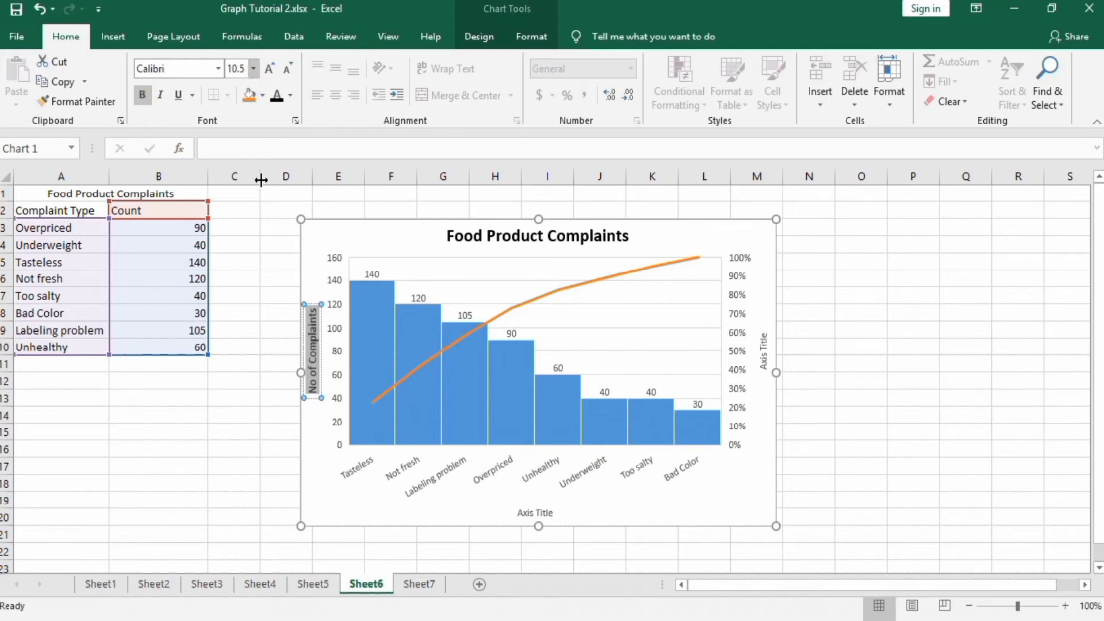
# Name the horizontal axis 'Nature of Complaints' and enlarge its text
pyautogui.click(535, 511)
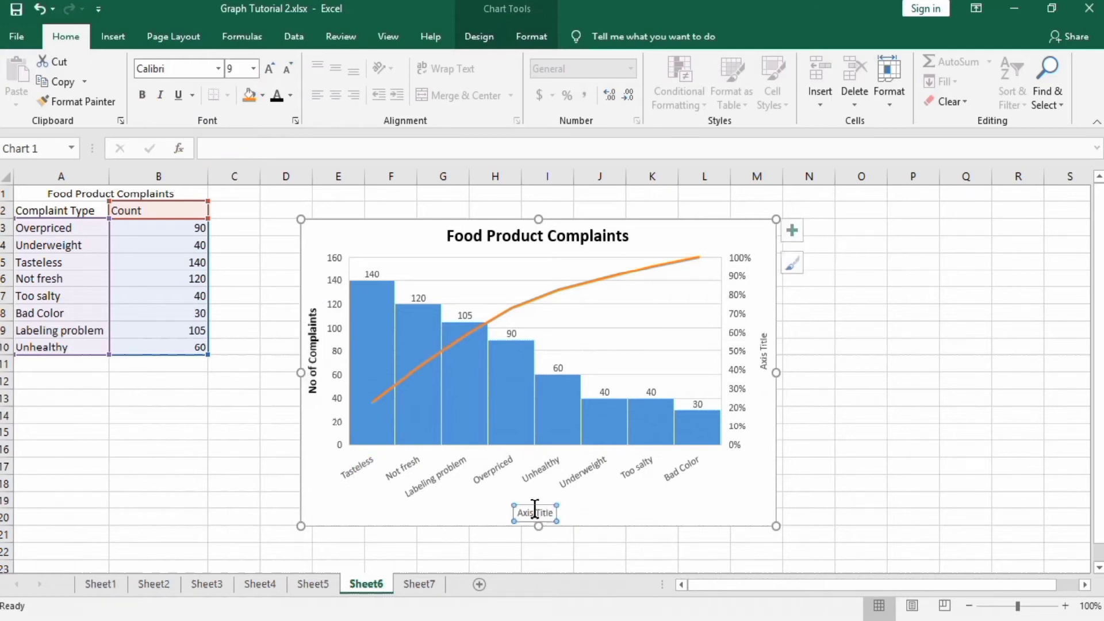
pyautogui.moveTo(535, 510)
pyautogui.write('Nature of Complaints')
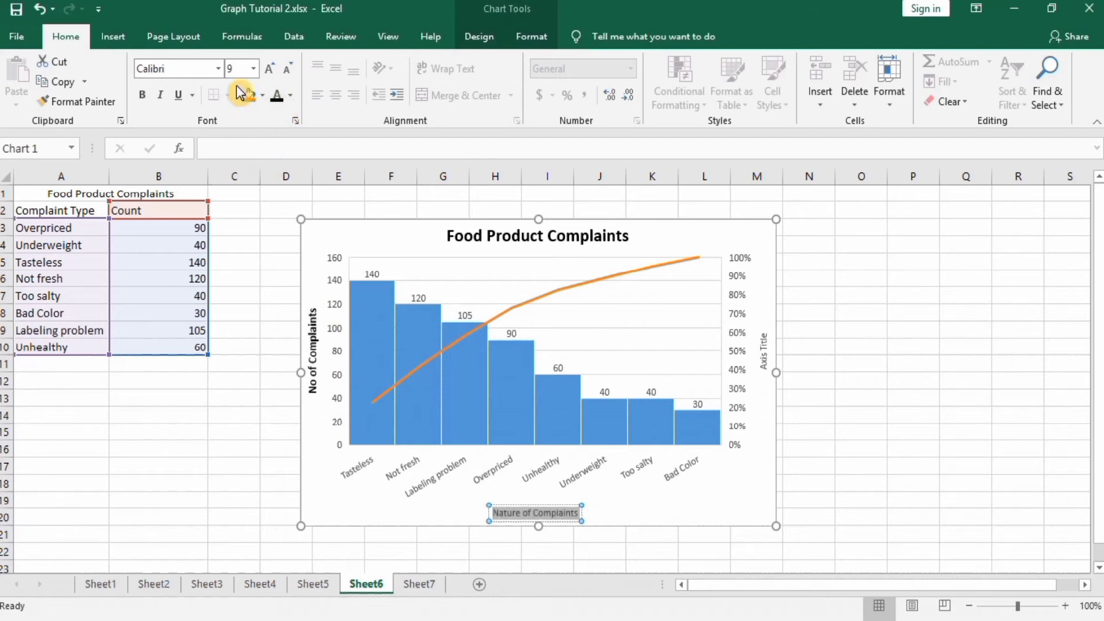
pyautogui.click(251, 68)
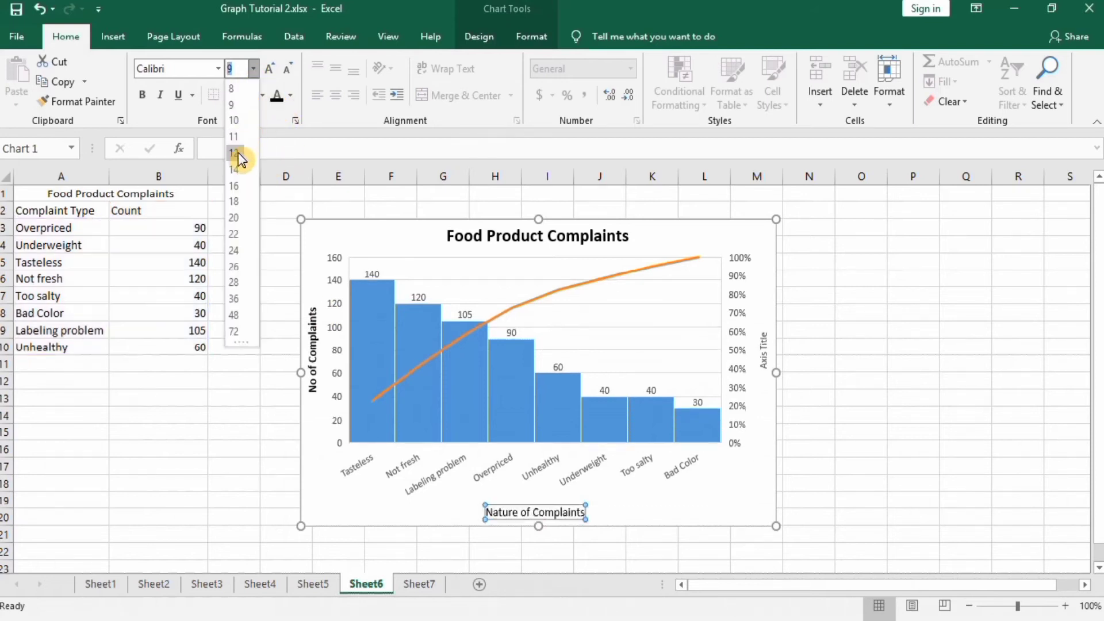
pyautogui.click(233, 153)
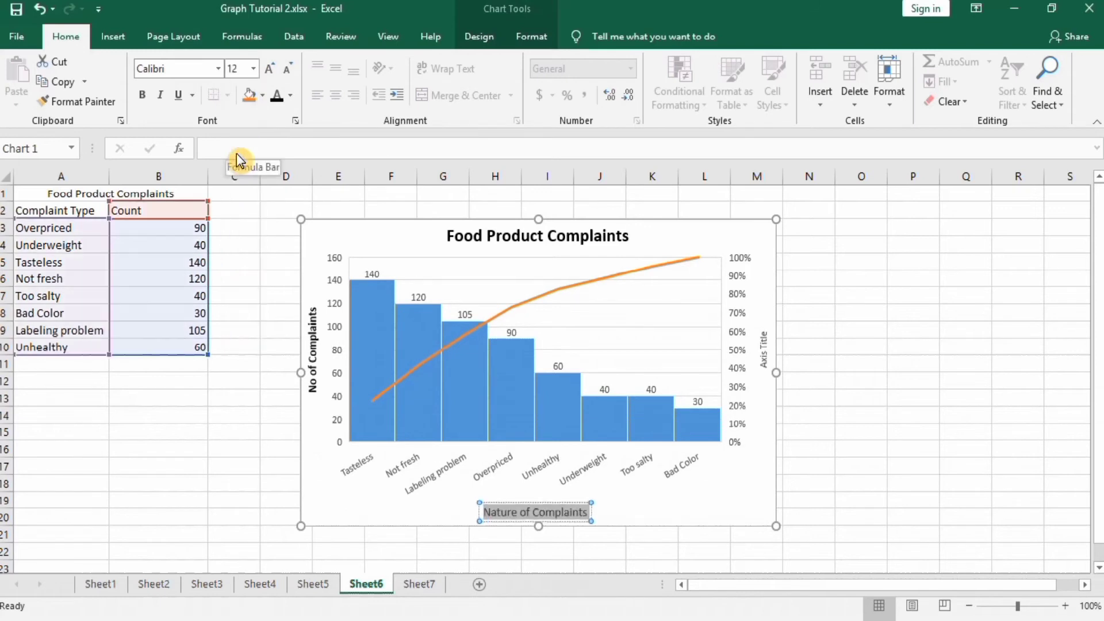
pyautogui.moveTo(281, 96)
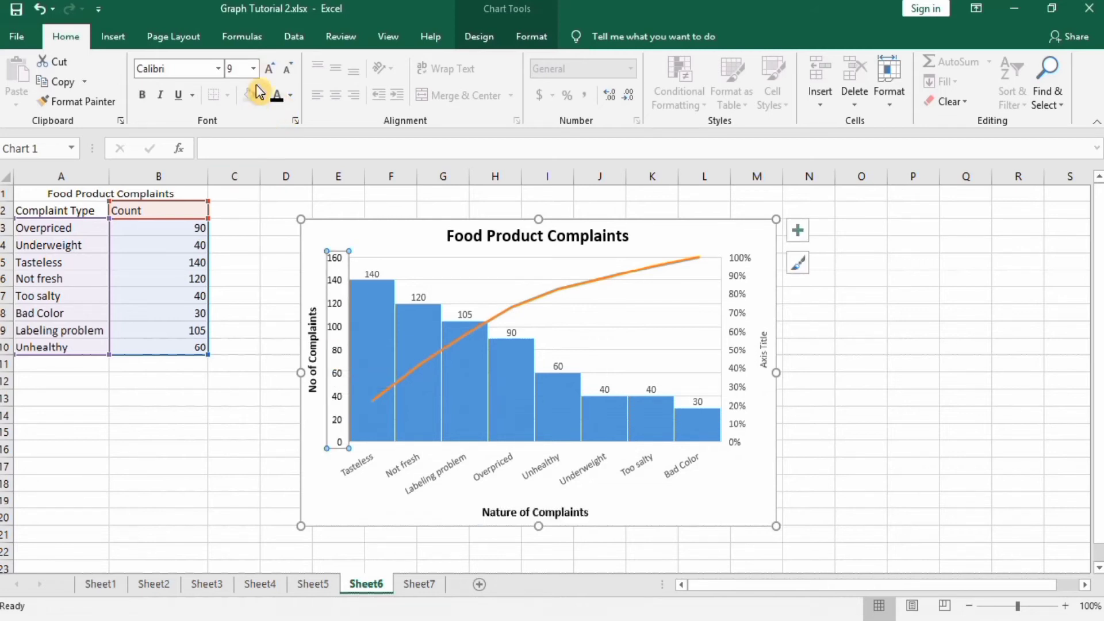
# Enlarge the vertical axis numbers and set its major tick marks to Outside in Format Axis
pyautogui.click(252, 67)
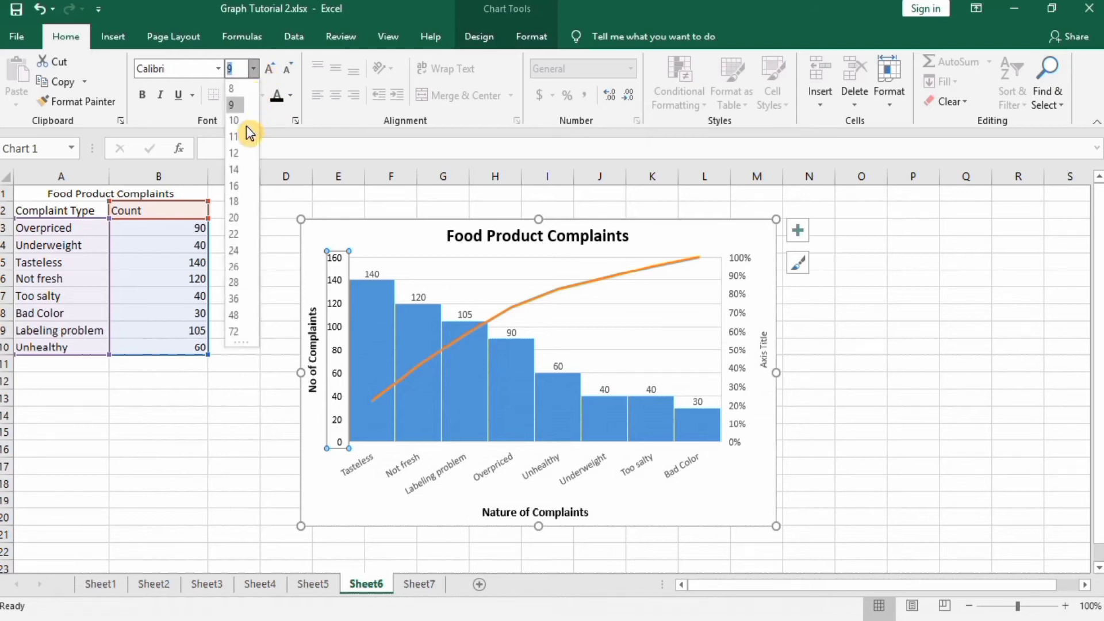
pyautogui.click(234, 135)
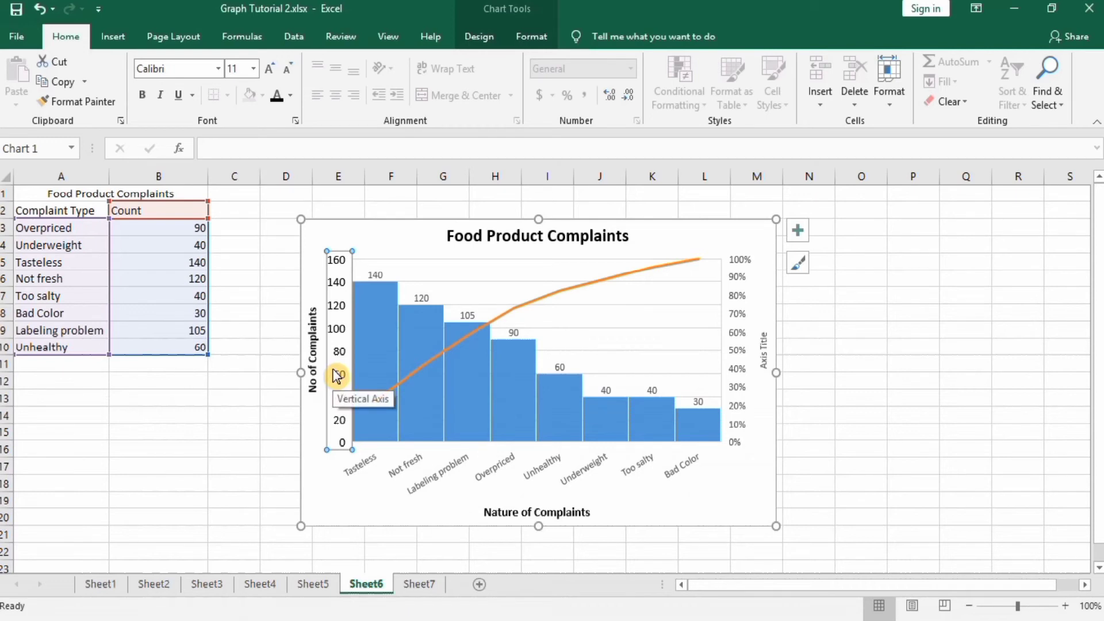
pyautogui.rightClick(338, 375)
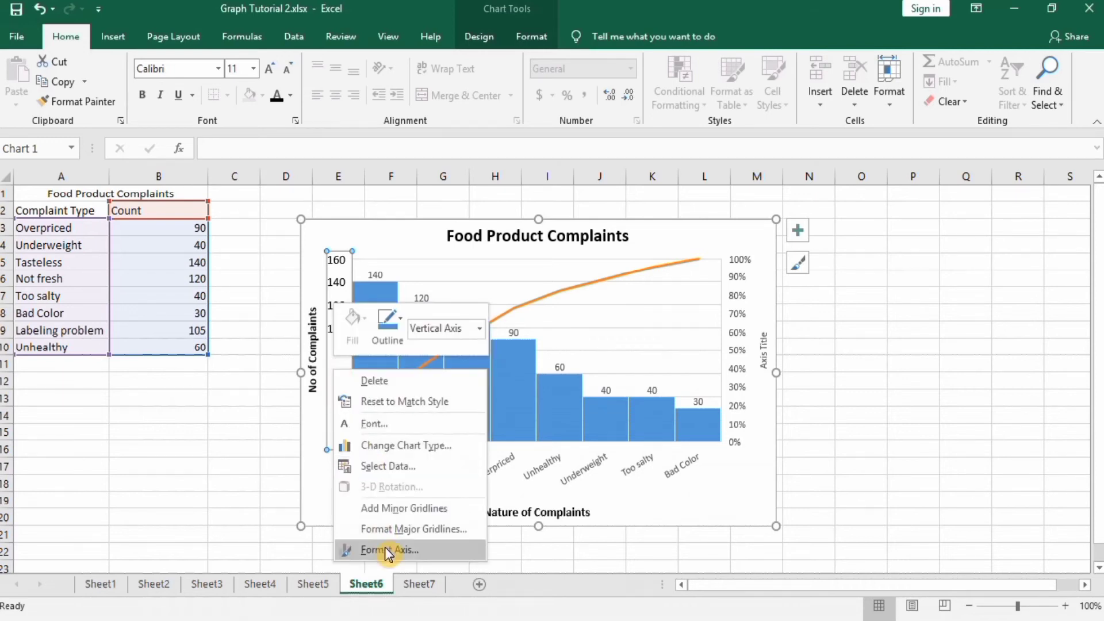
pyautogui.click(388, 549)
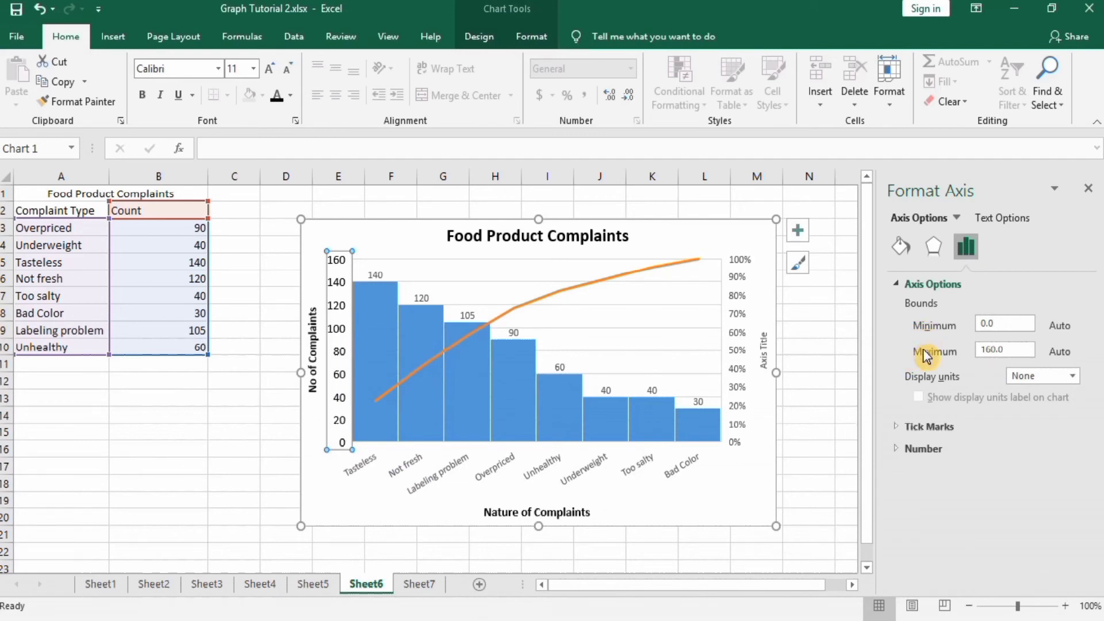
pyautogui.moveTo(925, 358)
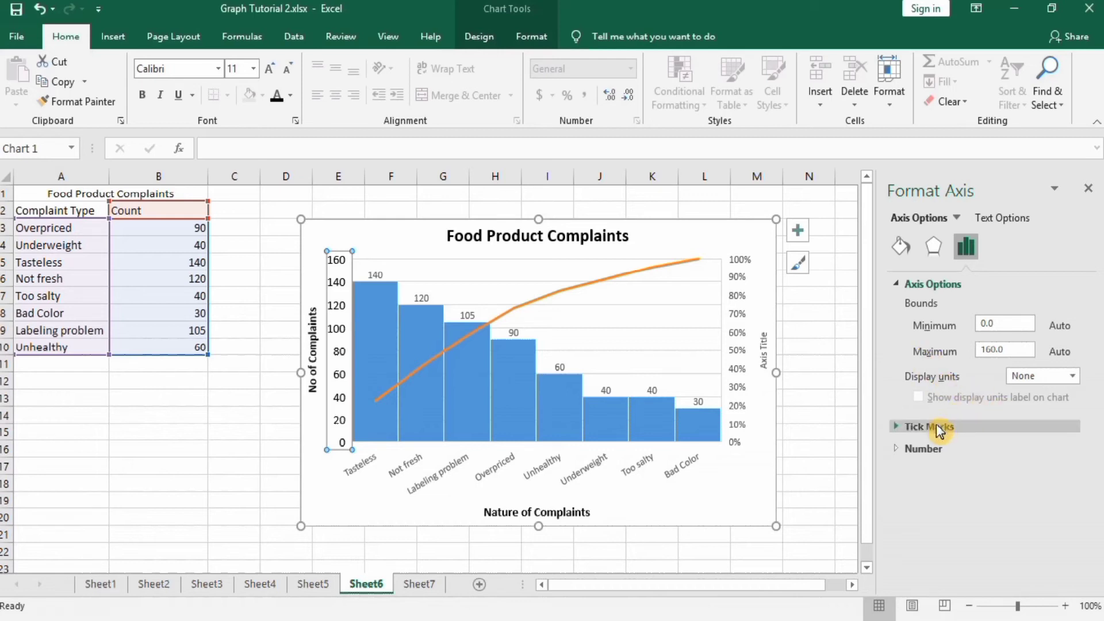
pyautogui.click(929, 426)
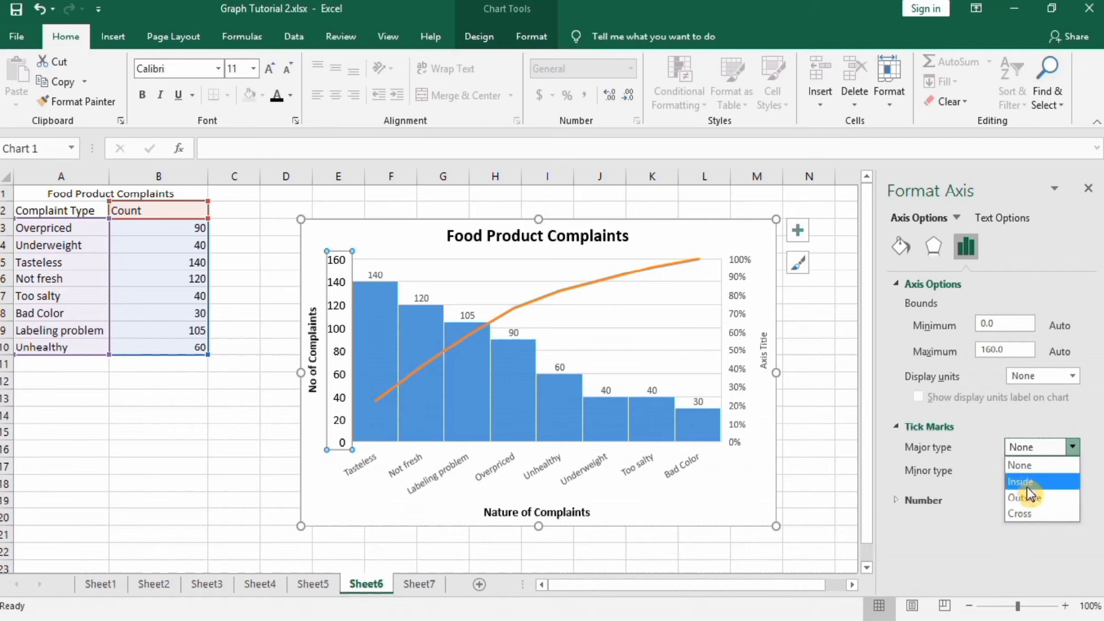
pyautogui.click(1025, 498)
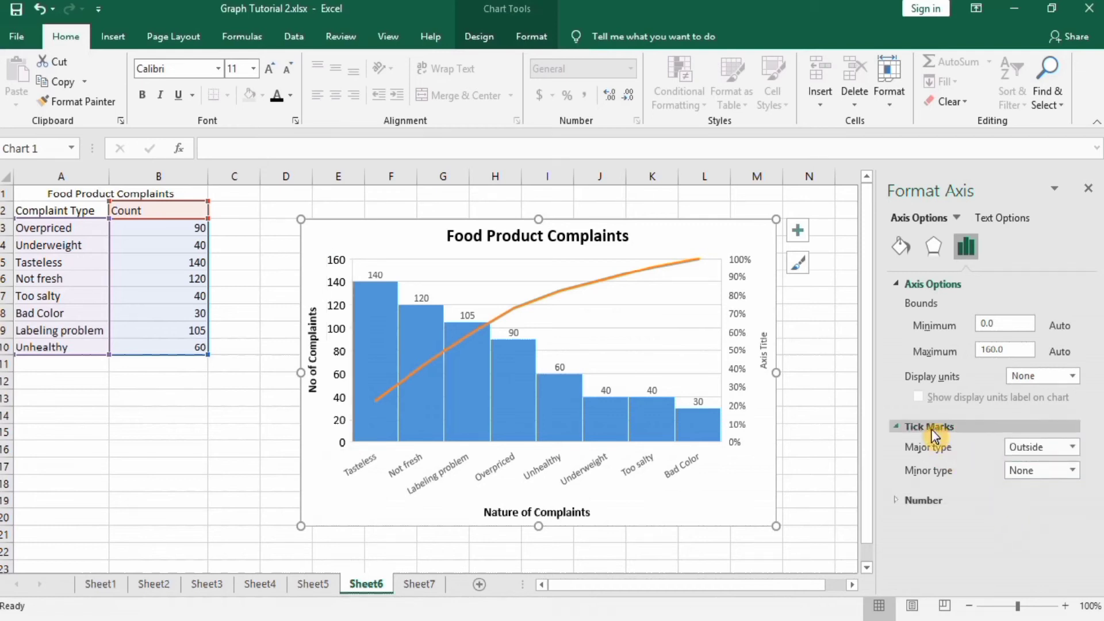
# Draw the vertical axis as a solid 1.5 pt line, then select the horizontal axis
pyautogui.click(899, 246)
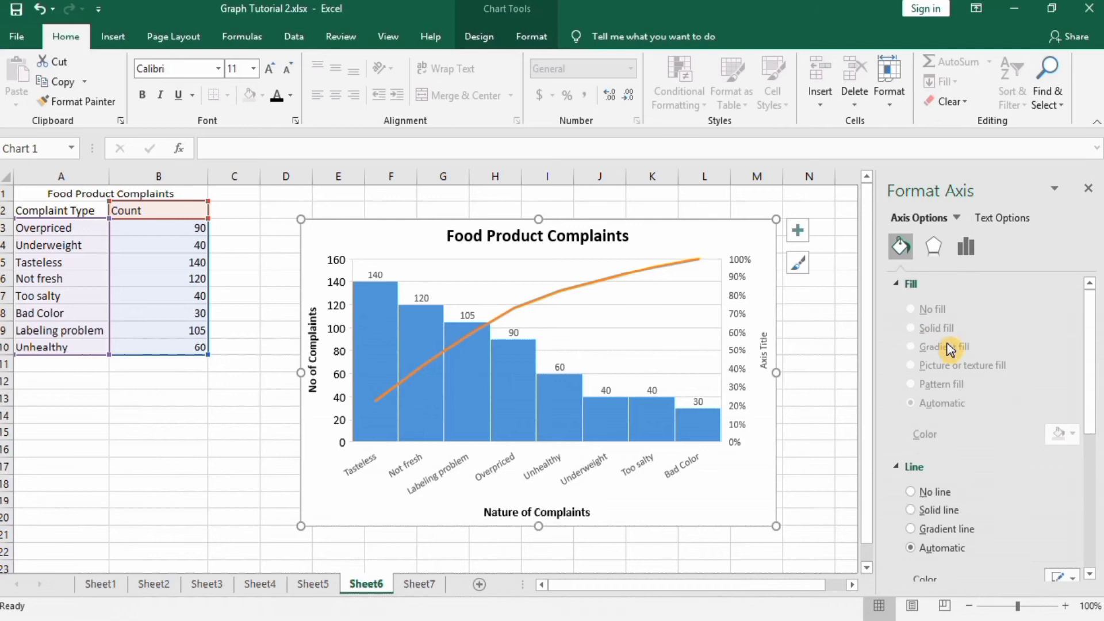
pyautogui.click(913, 509)
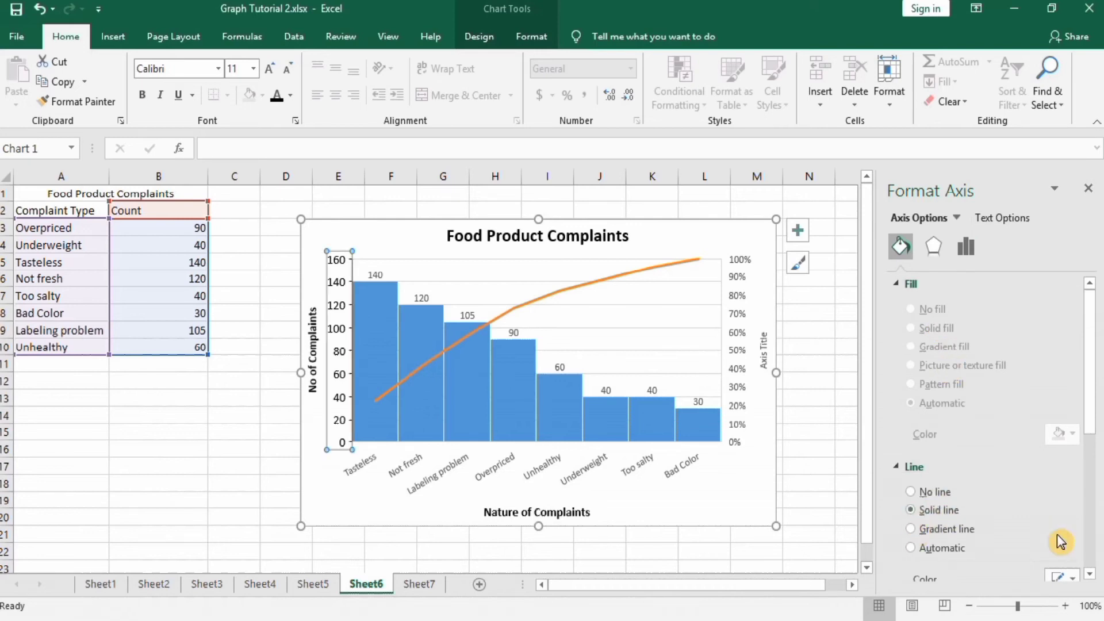
pyautogui.scroll(-3)
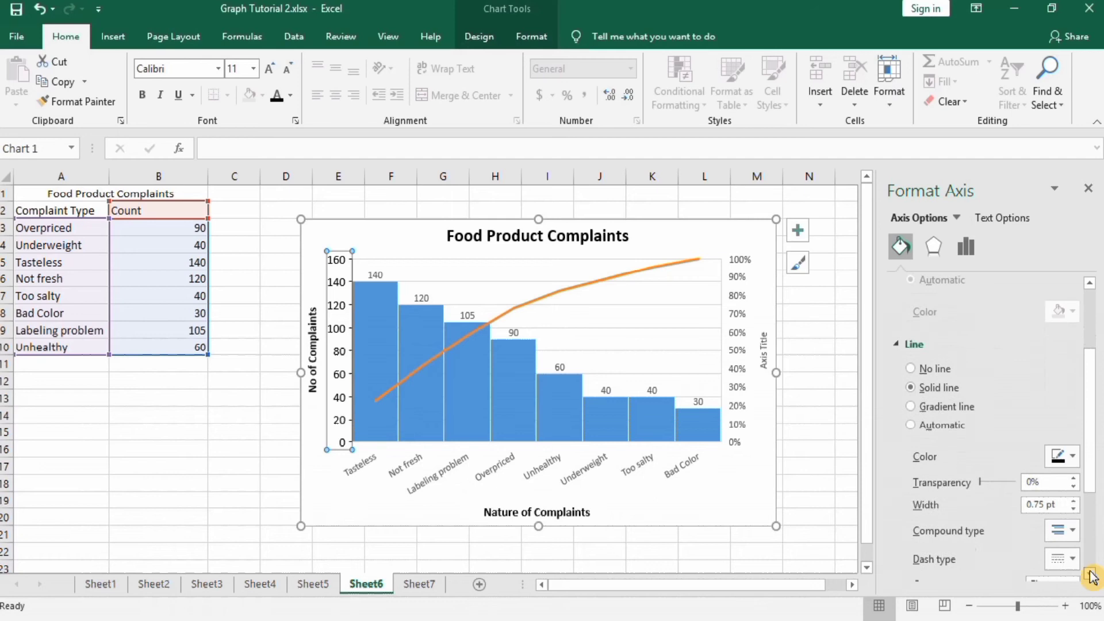
pyautogui.click(1070, 500)
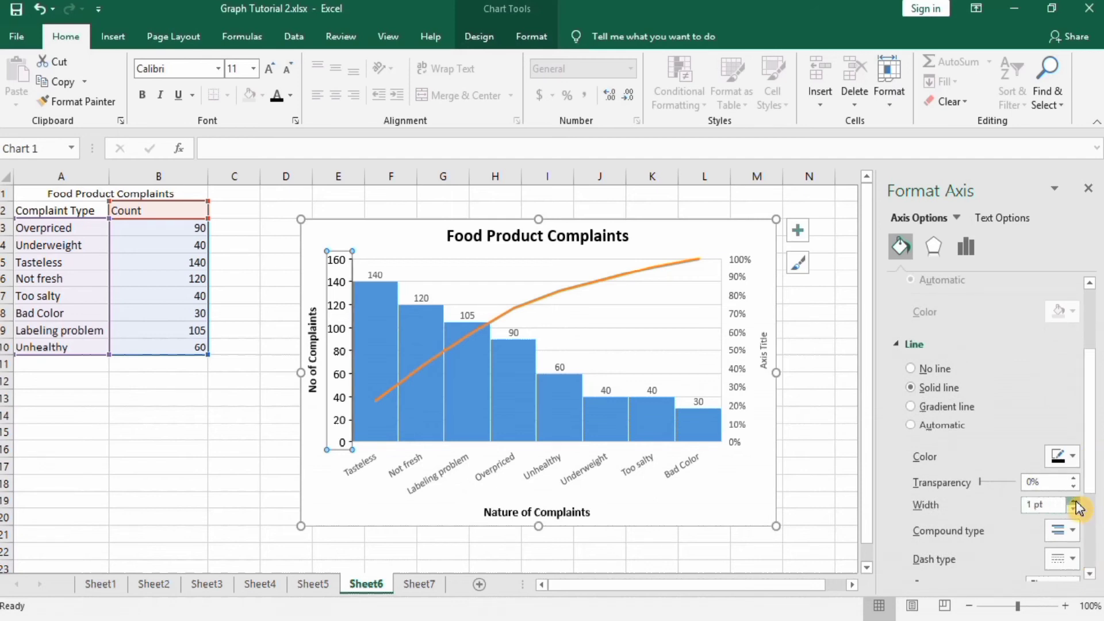
pyautogui.click(1070, 500)
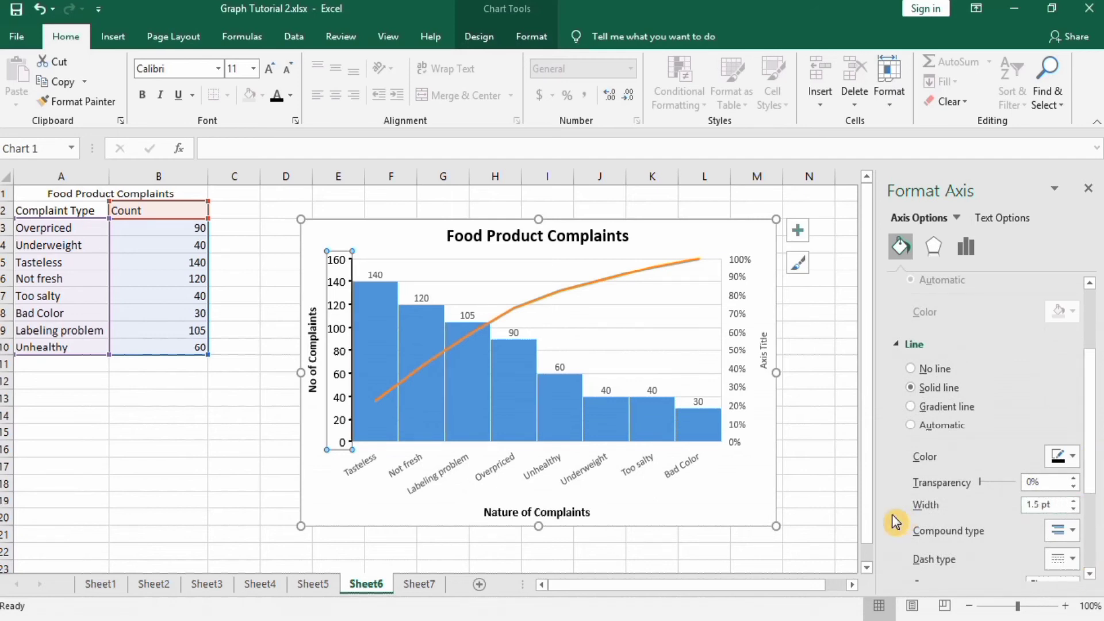
pyautogui.moveTo(888, 275)
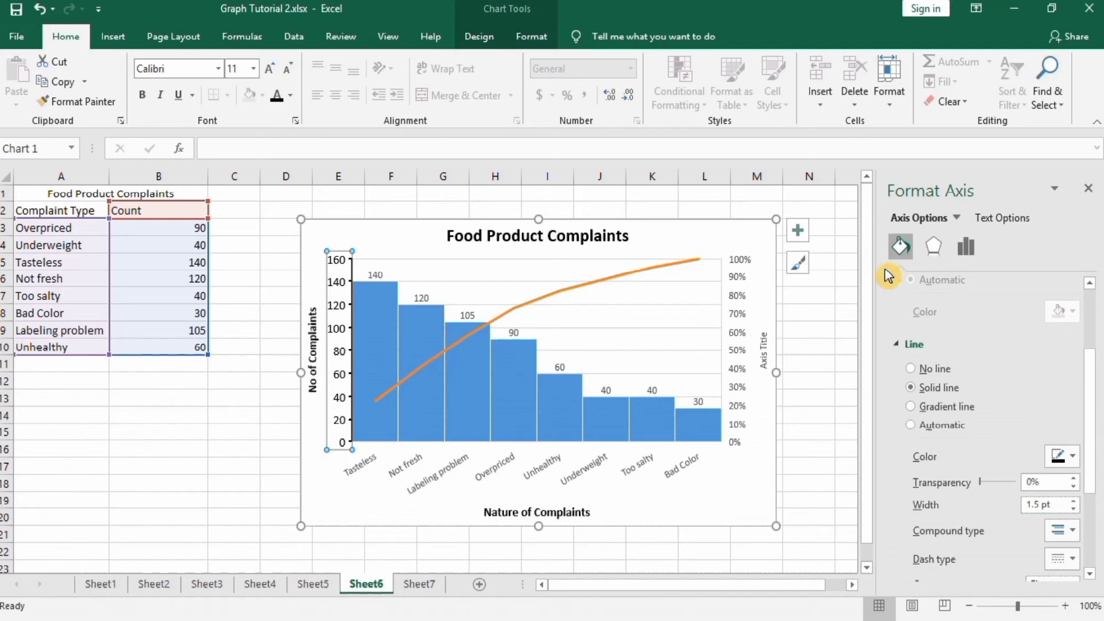
pyautogui.click(496, 466)
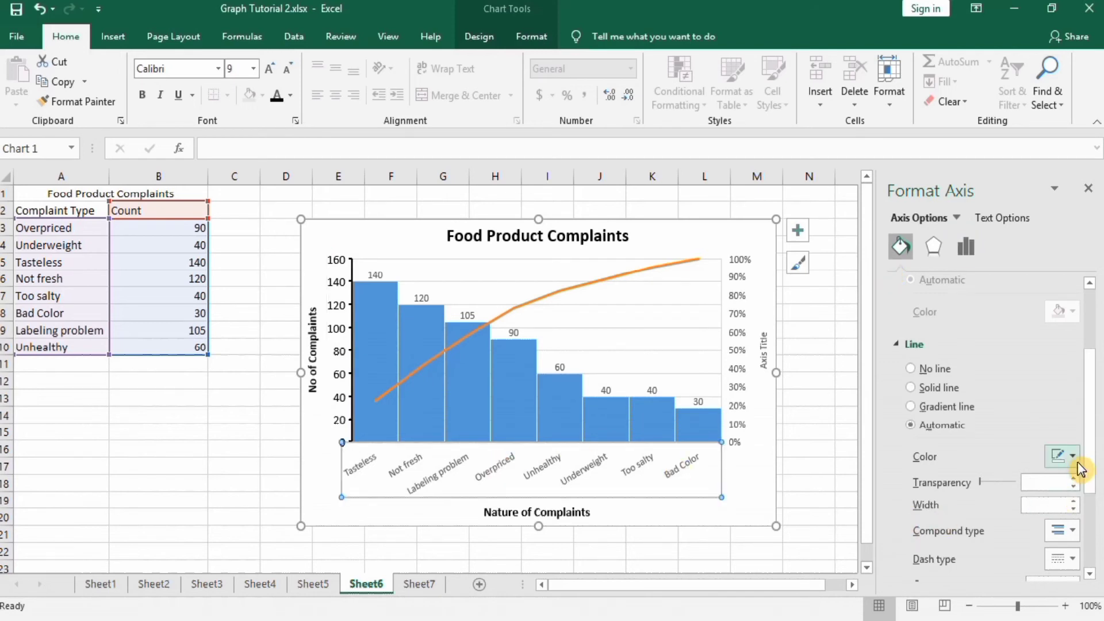
# Give the horizontal axis a black 1.5 pt line and 11 pt category labels
pyautogui.click(1070, 456)
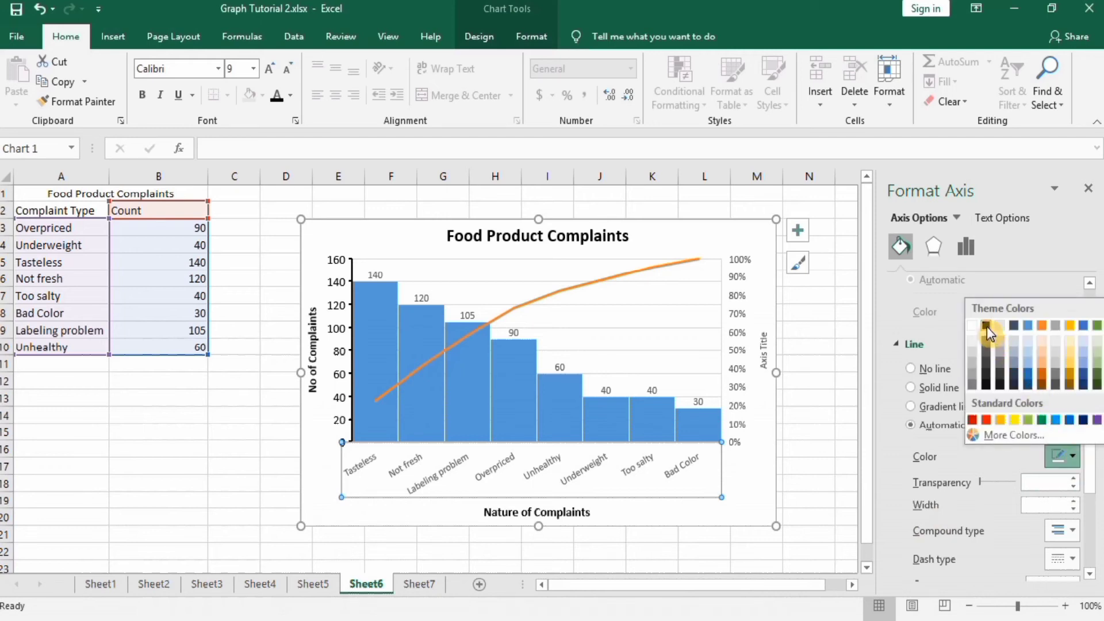
pyautogui.click(984, 326)
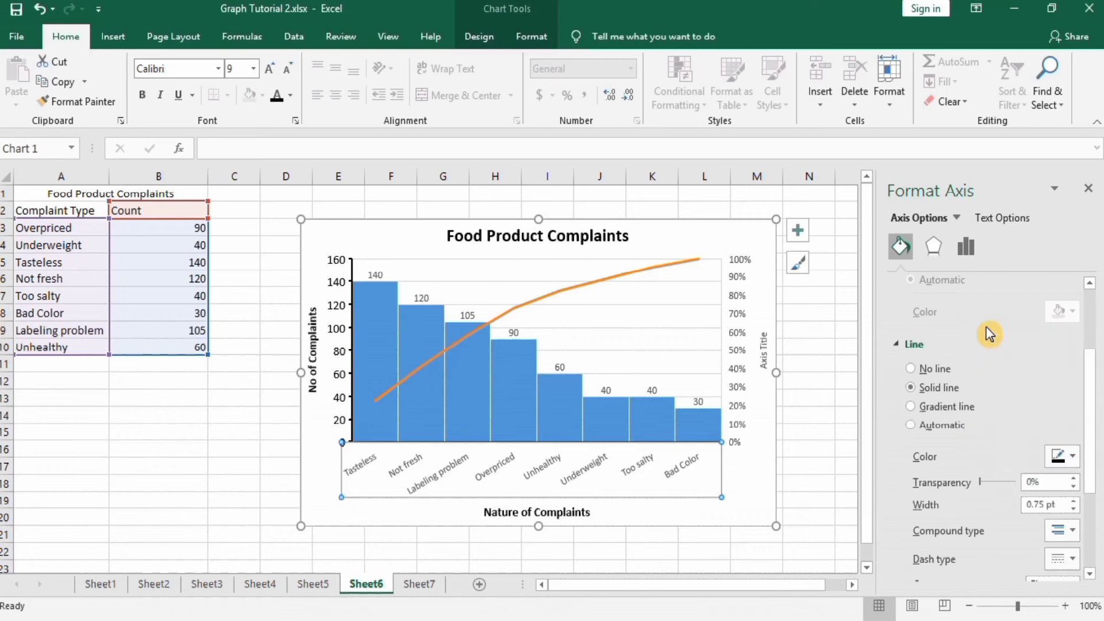
pyautogui.click(1076, 500)
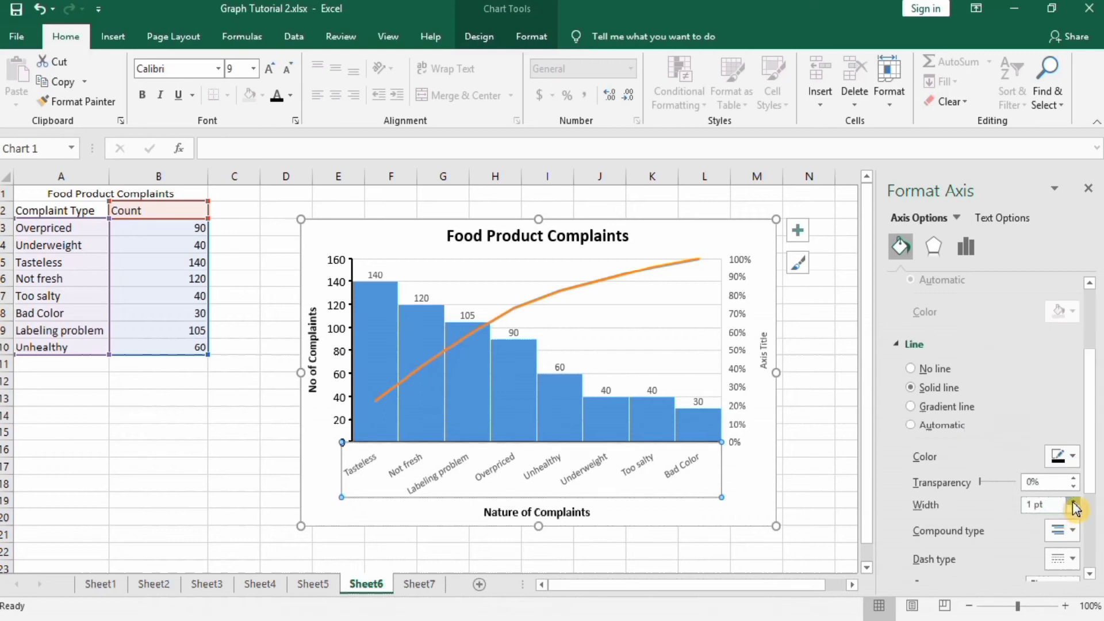
pyautogui.click(1071, 500)
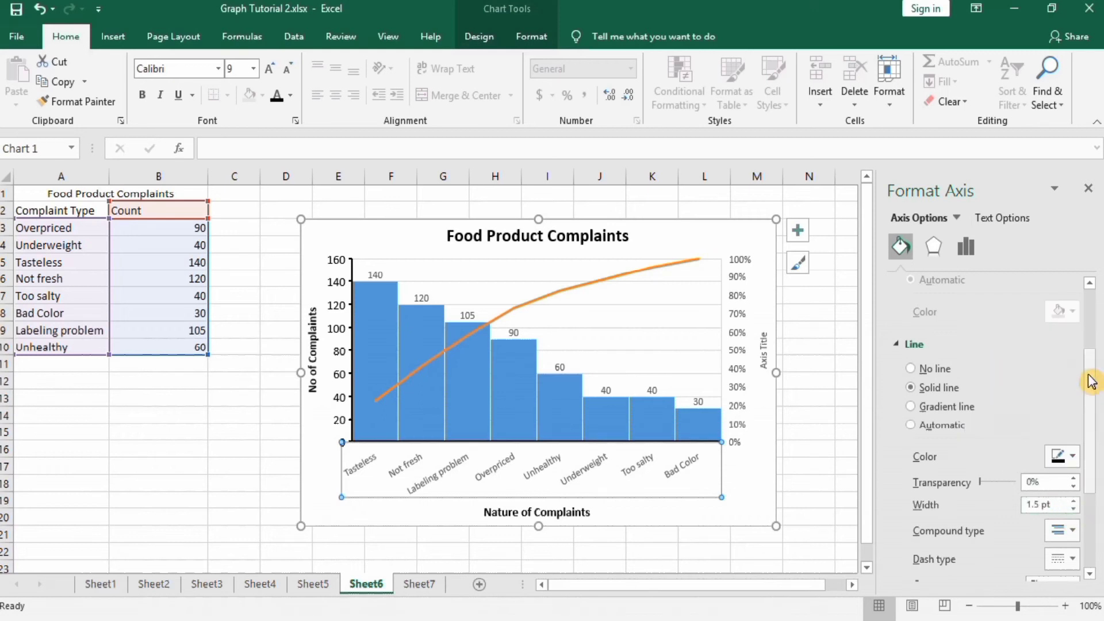
pyautogui.moveTo(965, 246)
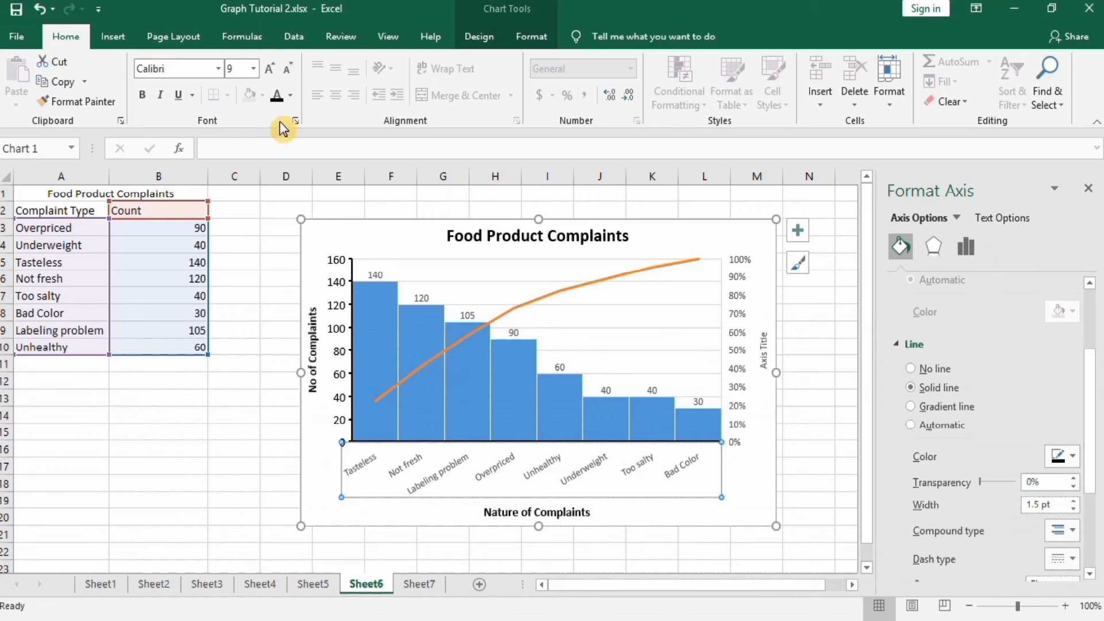
pyautogui.moveTo(259, 168)
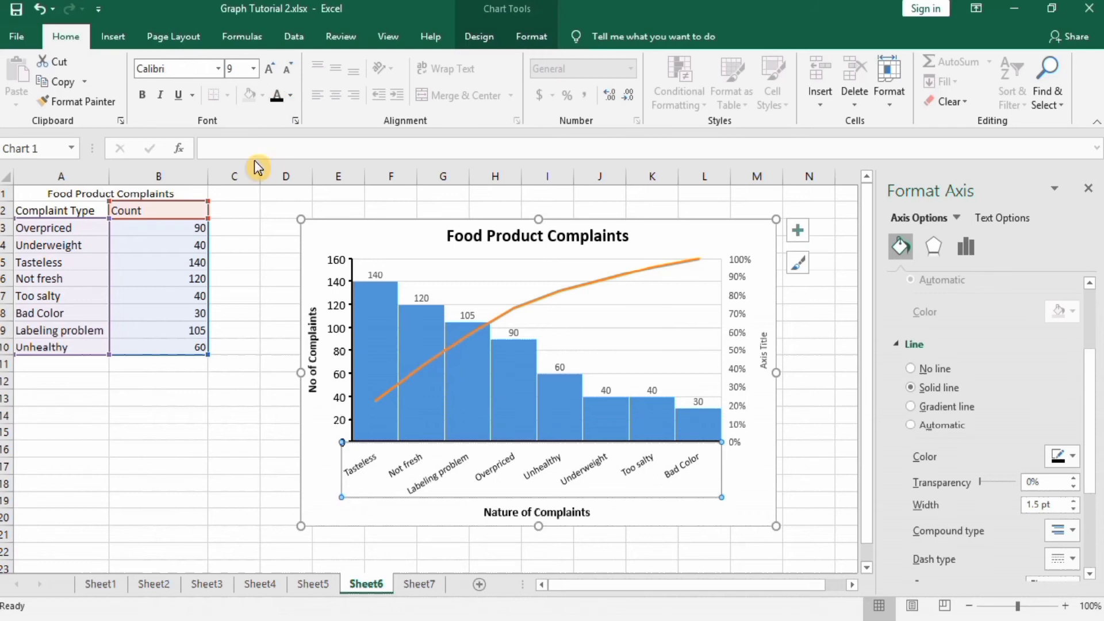
pyautogui.click(251, 68)
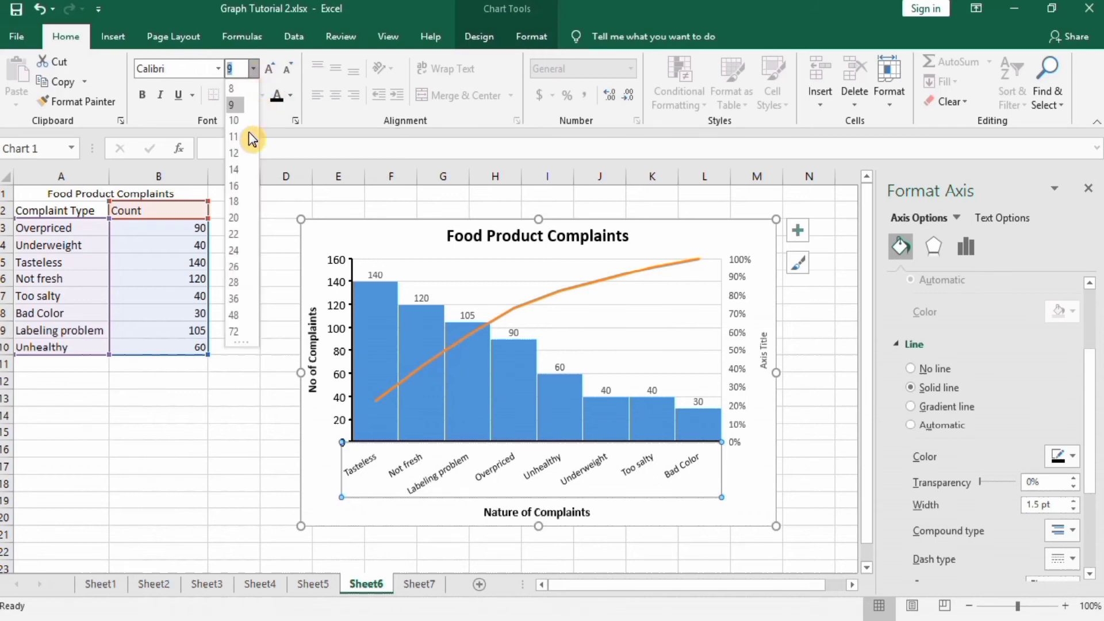
pyautogui.click(234, 153)
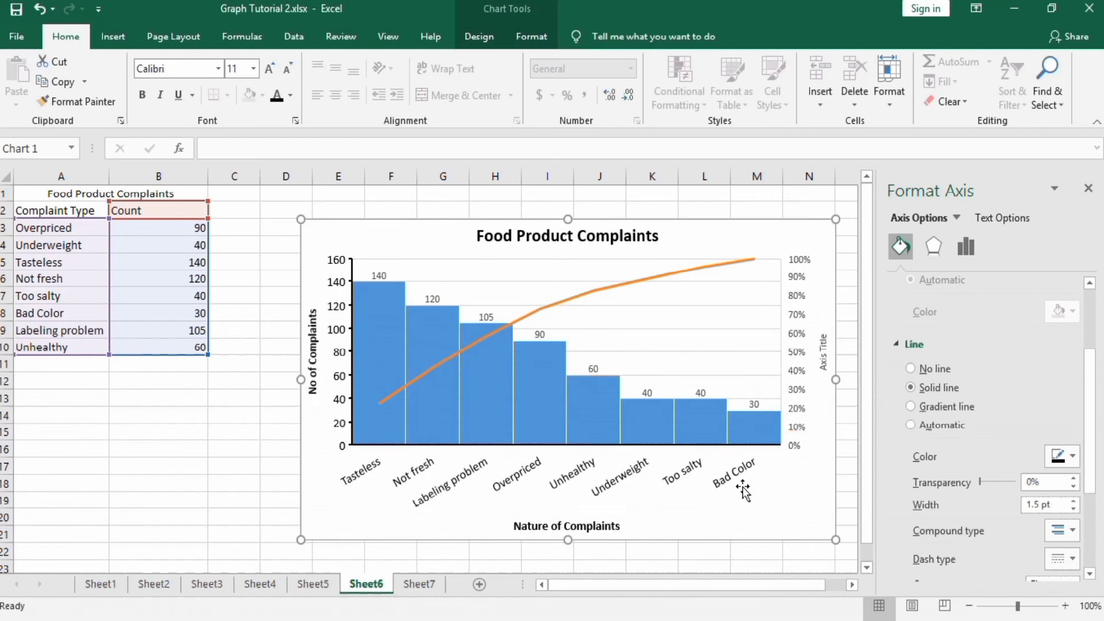
pyautogui.moveTo(794, 281)
pyautogui.write('Cumulative %')
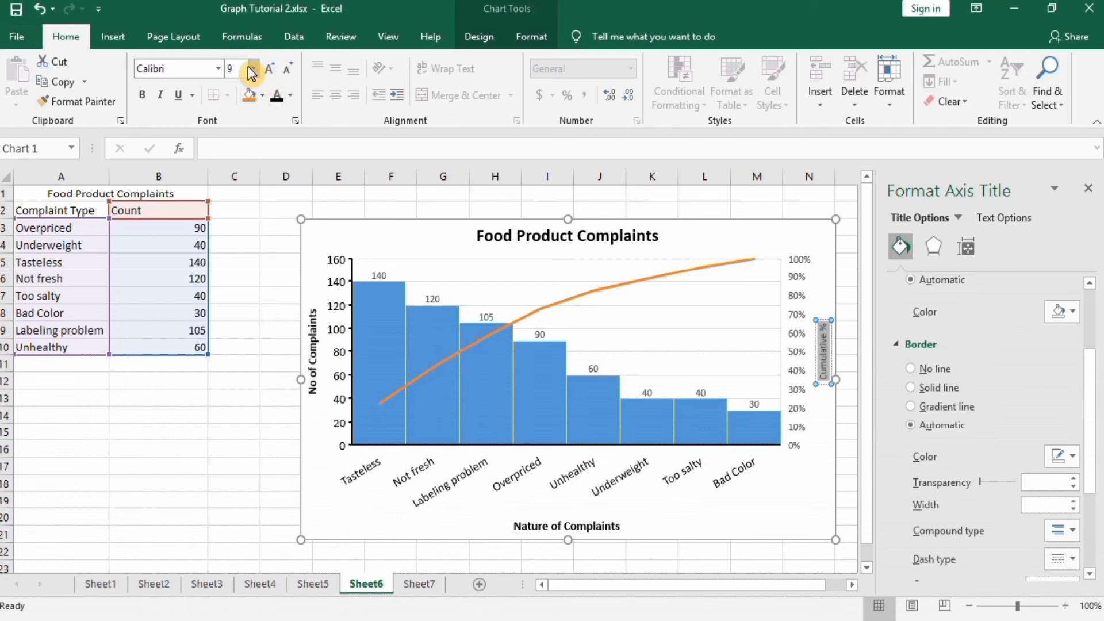
# Set the 'Cumulative %' axis title and the right-hand percentage labels to 11 pt
pyautogui.click(252, 68)
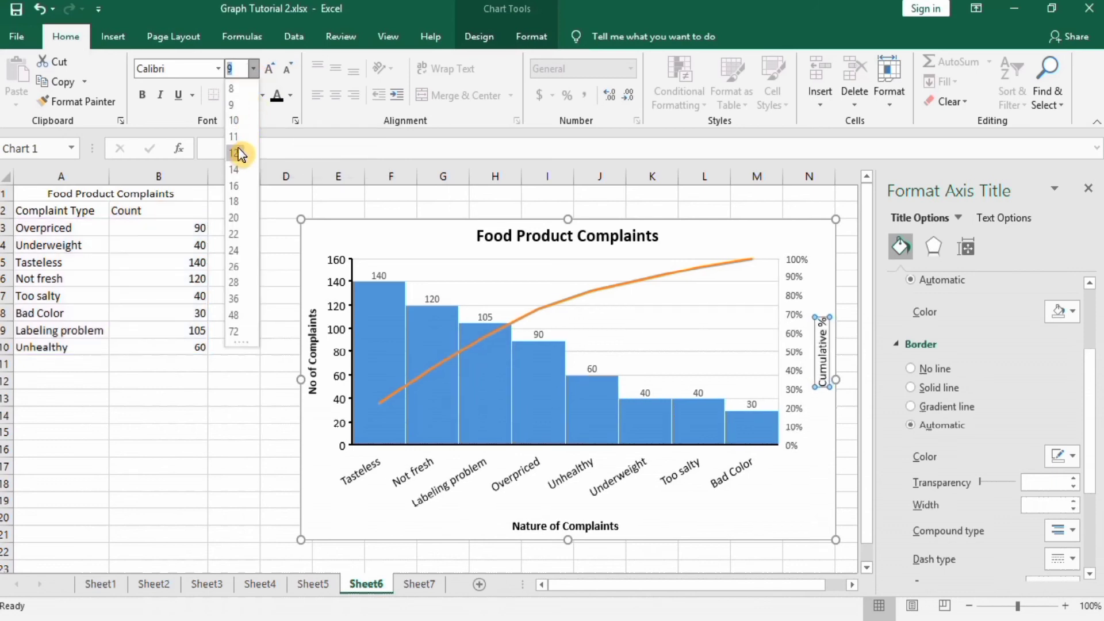
pyautogui.click(234, 135)
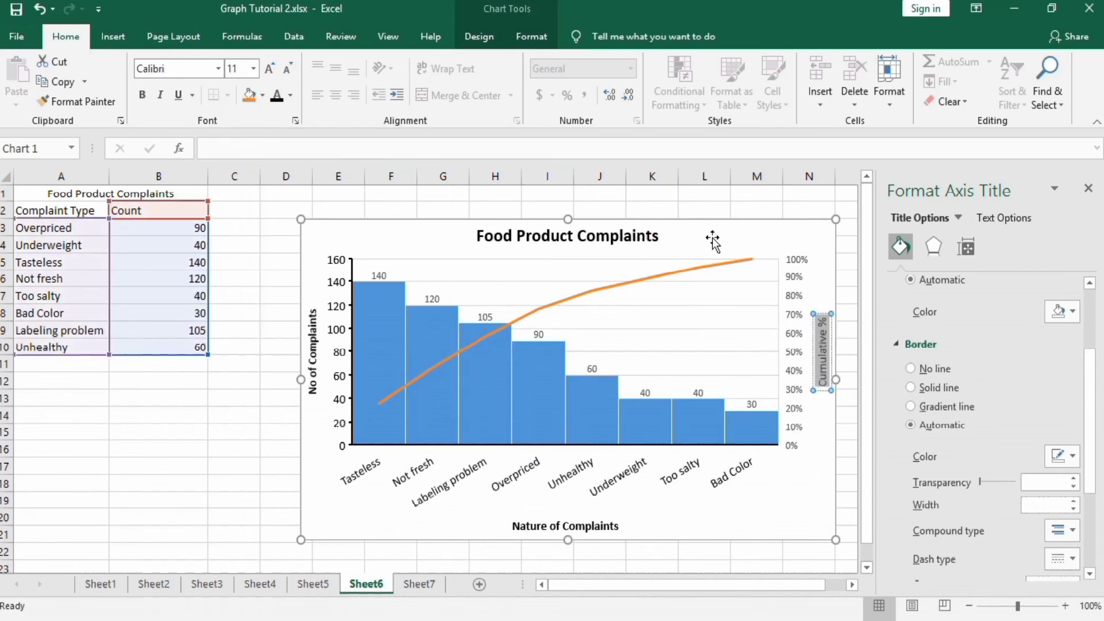
pyautogui.click(795, 352)
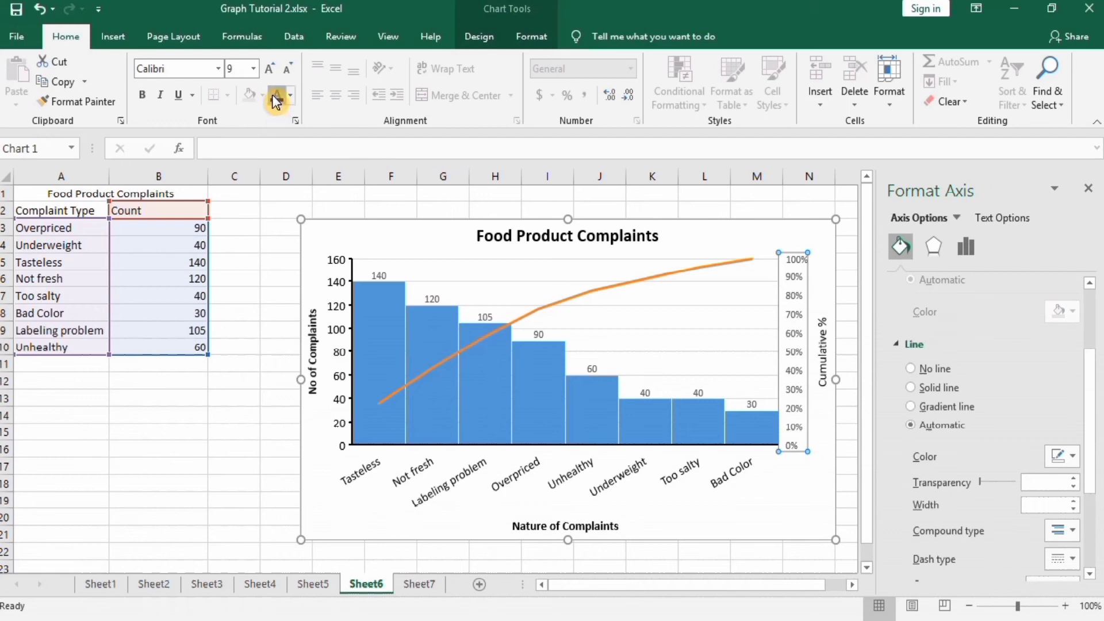
pyautogui.click(251, 68)
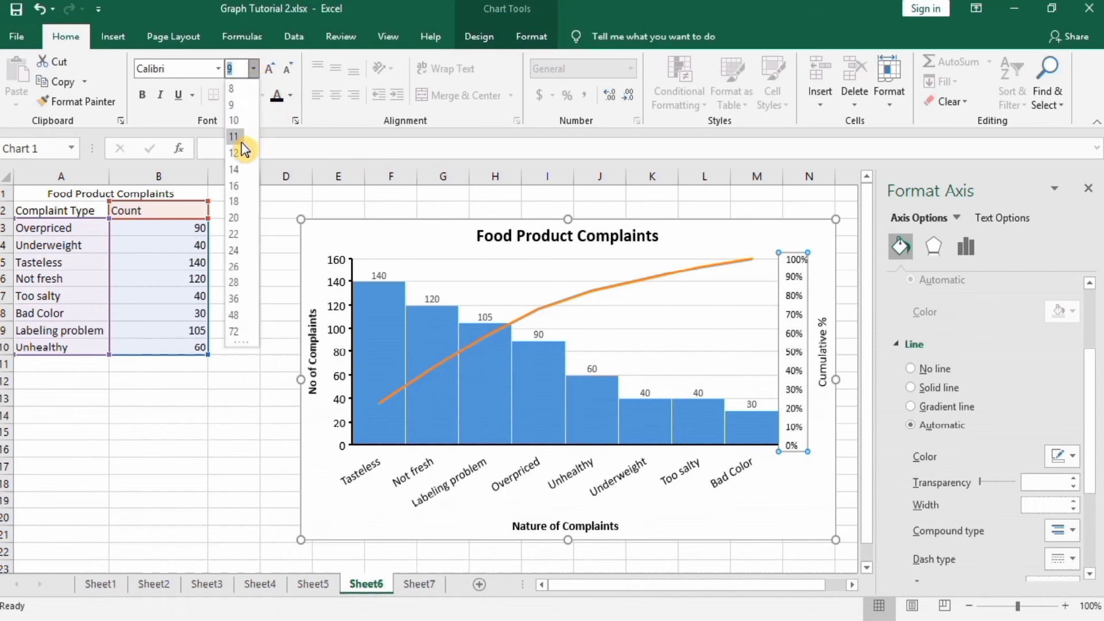
pyautogui.click(234, 136)
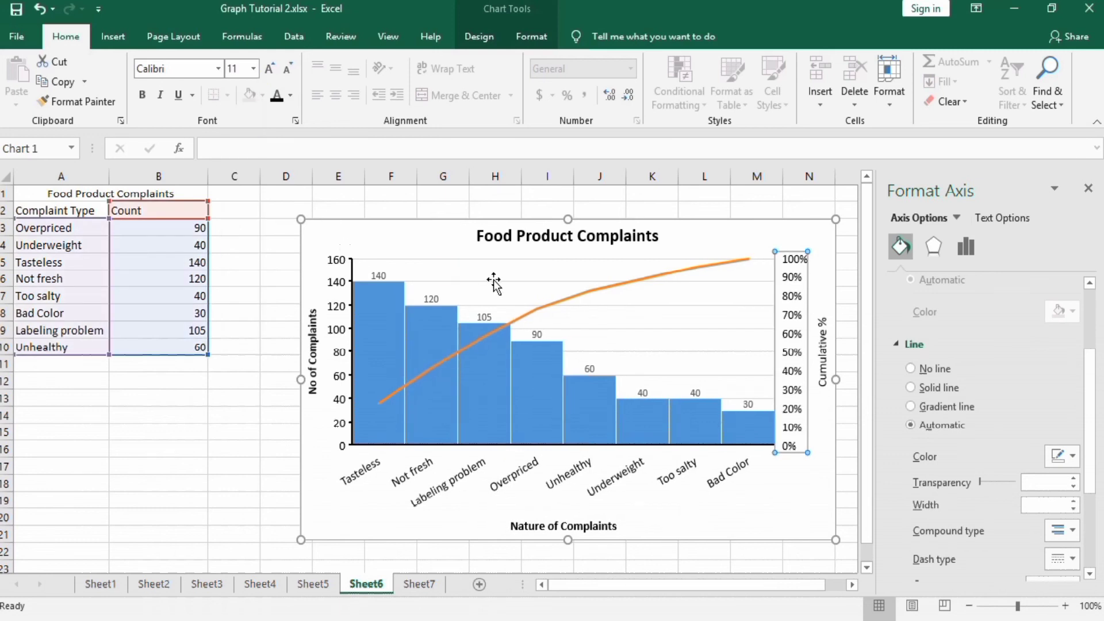
pyautogui.moveTo(662, 309)
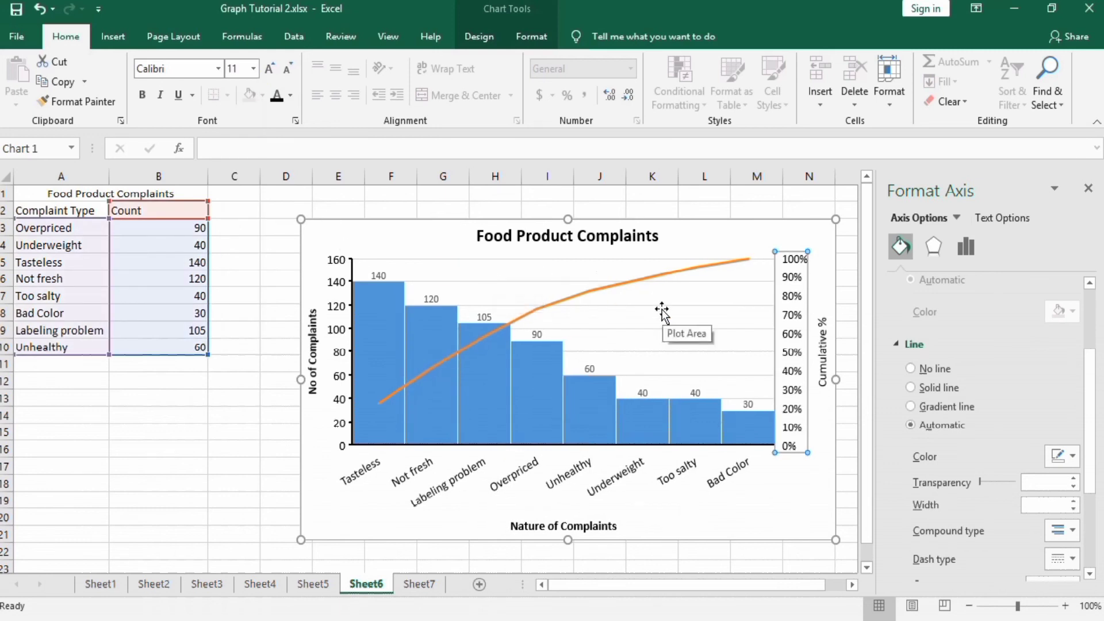
# Give the complaint bars a solid border and solid red fill, then select the cumulative line
pyautogui.click(381, 338)
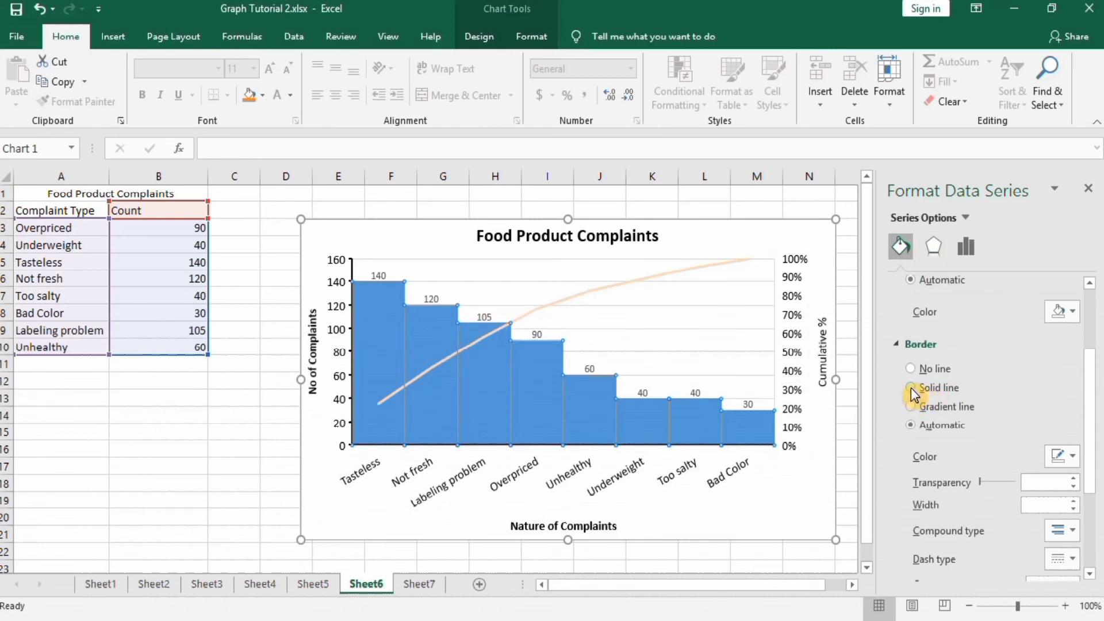
pyautogui.click(911, 387)
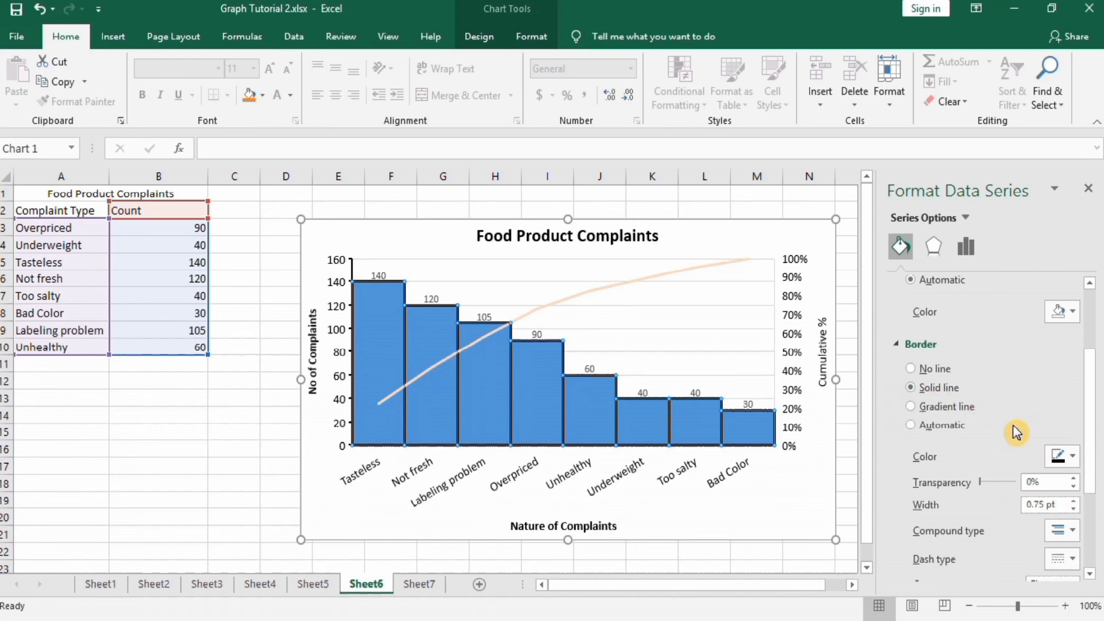
pyautogui.moveTo(1068, 395)
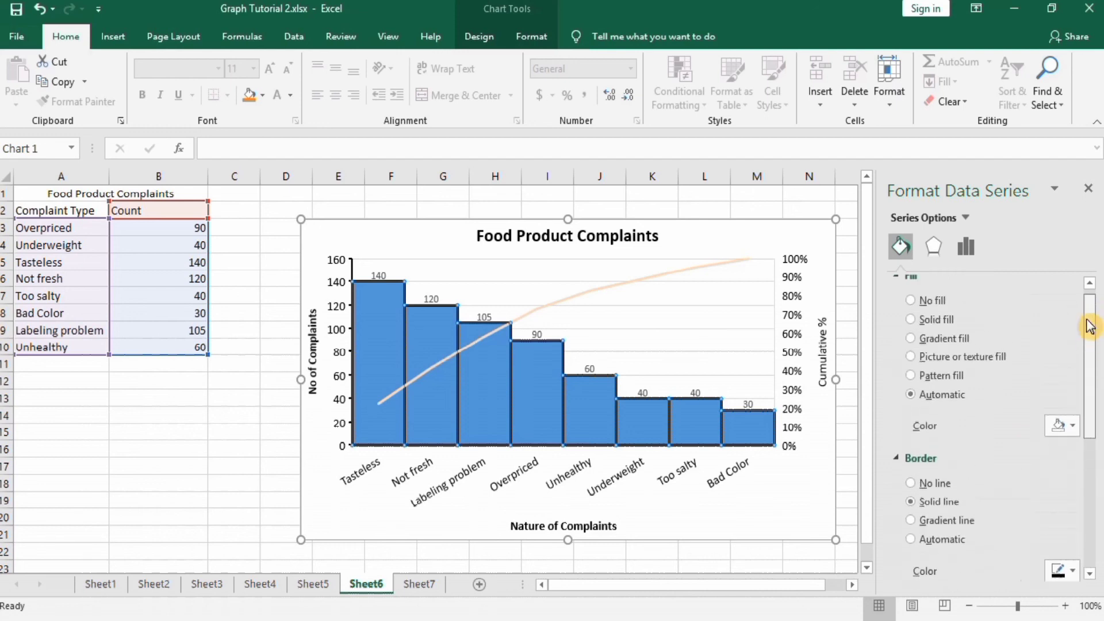
pyautogui.click(910, 319)
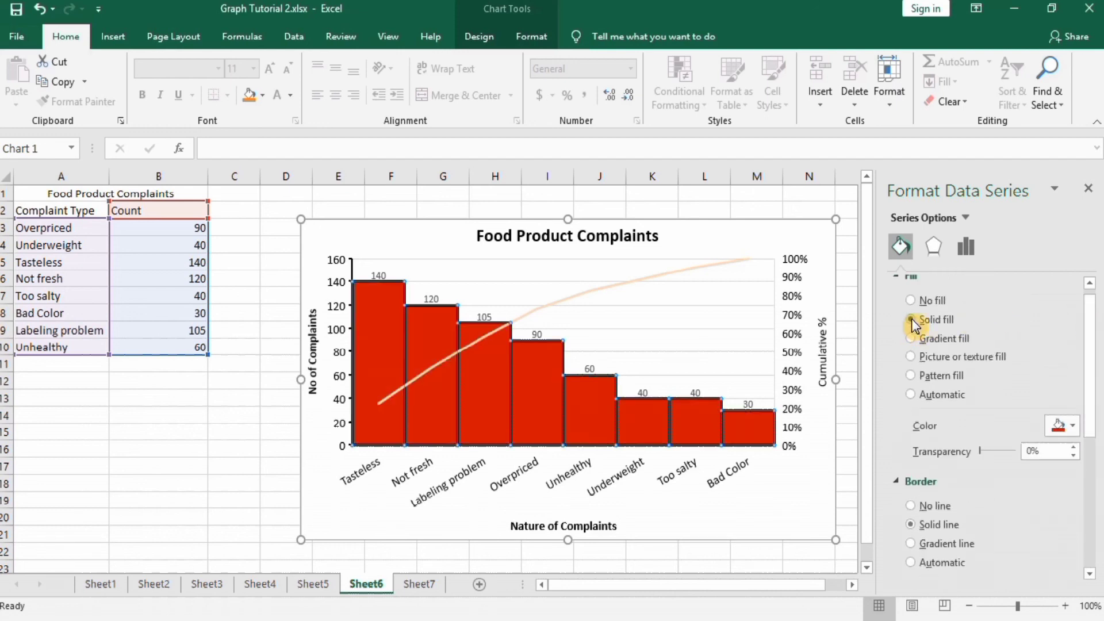
pyautogui.click(911, 319)
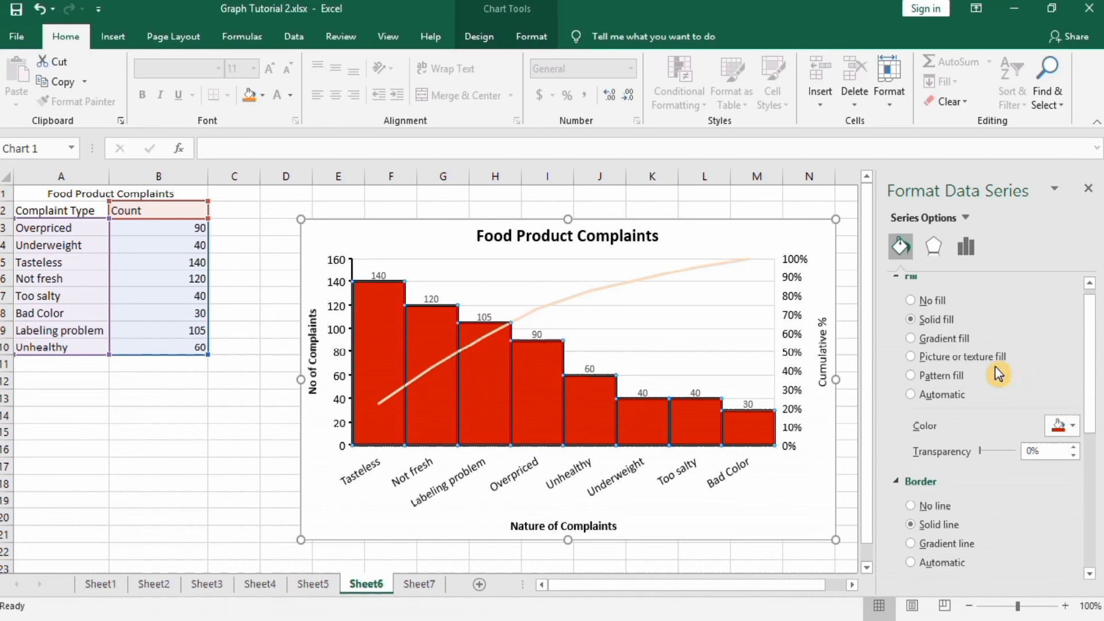
pyautogui.moveTo(604, 295)
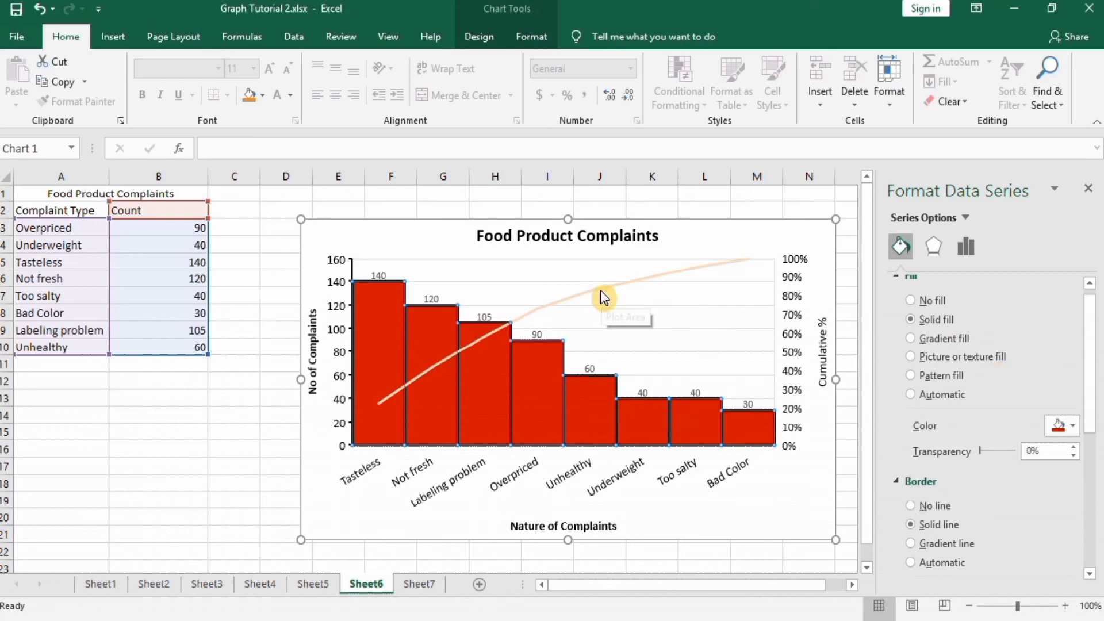
pyautogui.click(602, 295)
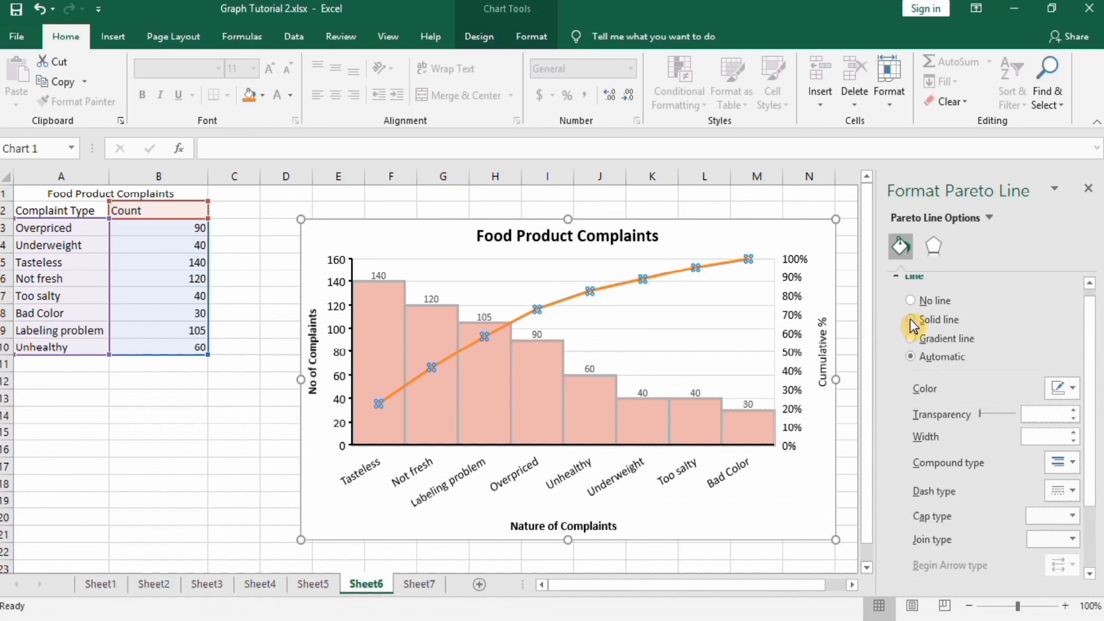
# Make the cumulative line solid purple and increase its width two notches
pyautogui.click(911, 319)
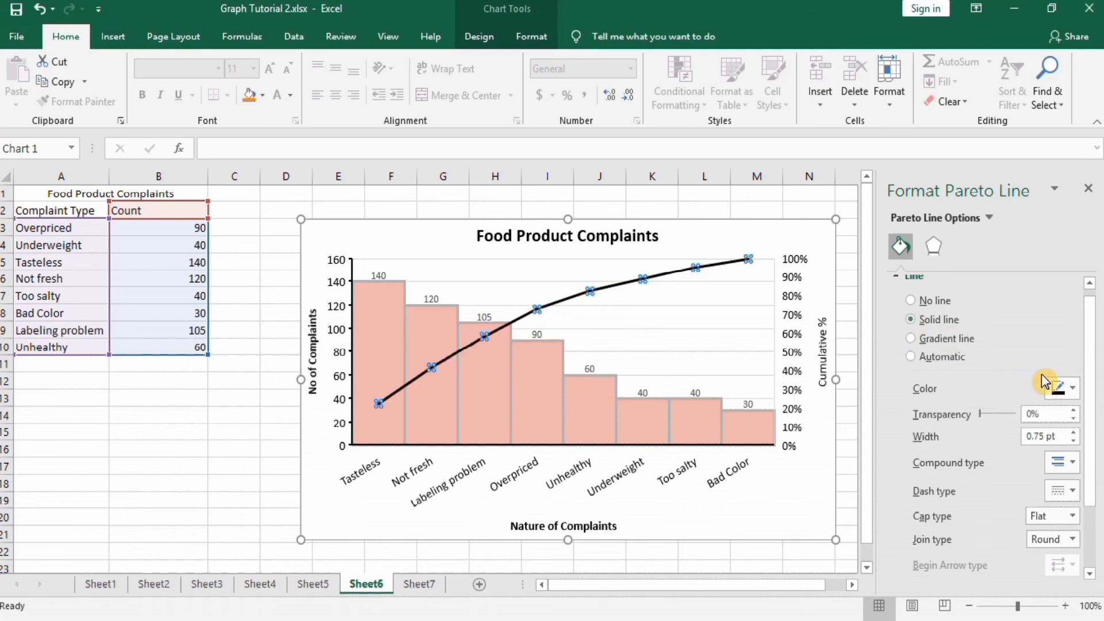
pyautogui.click(1071, 387)
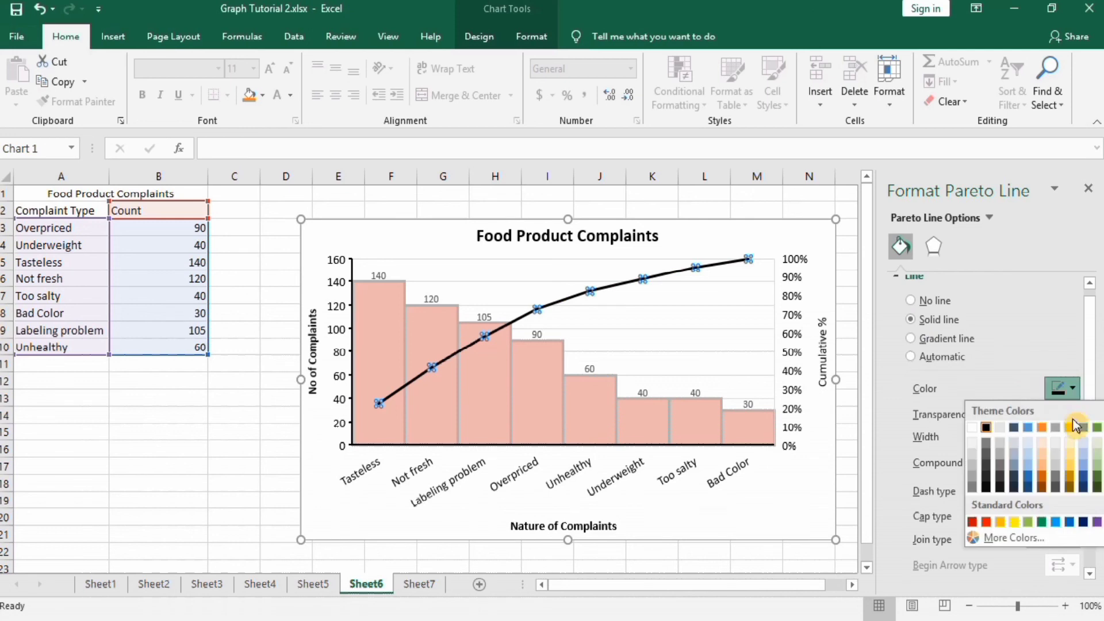
pyautogui.click(1084, 440)
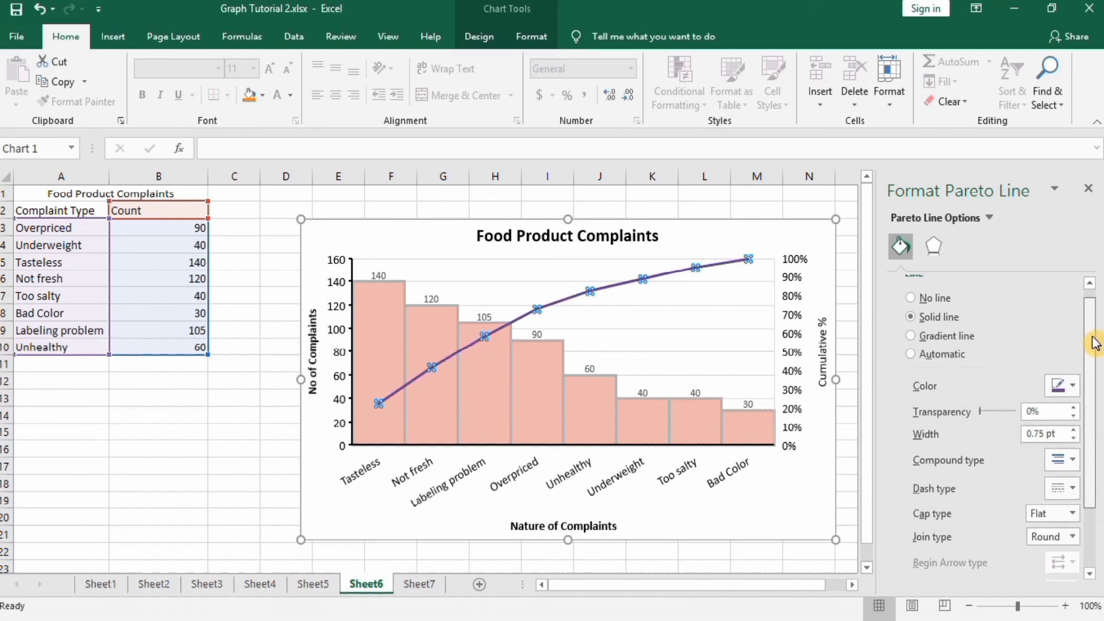
pyautogui.scroll(-3)
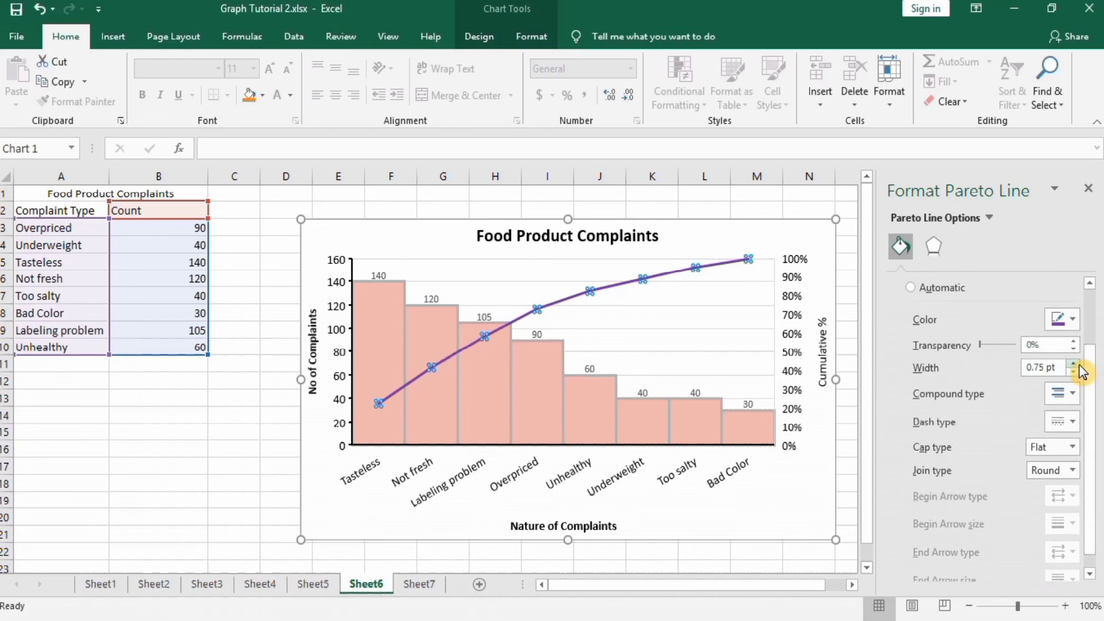
pyautogui.click(1079, 364)
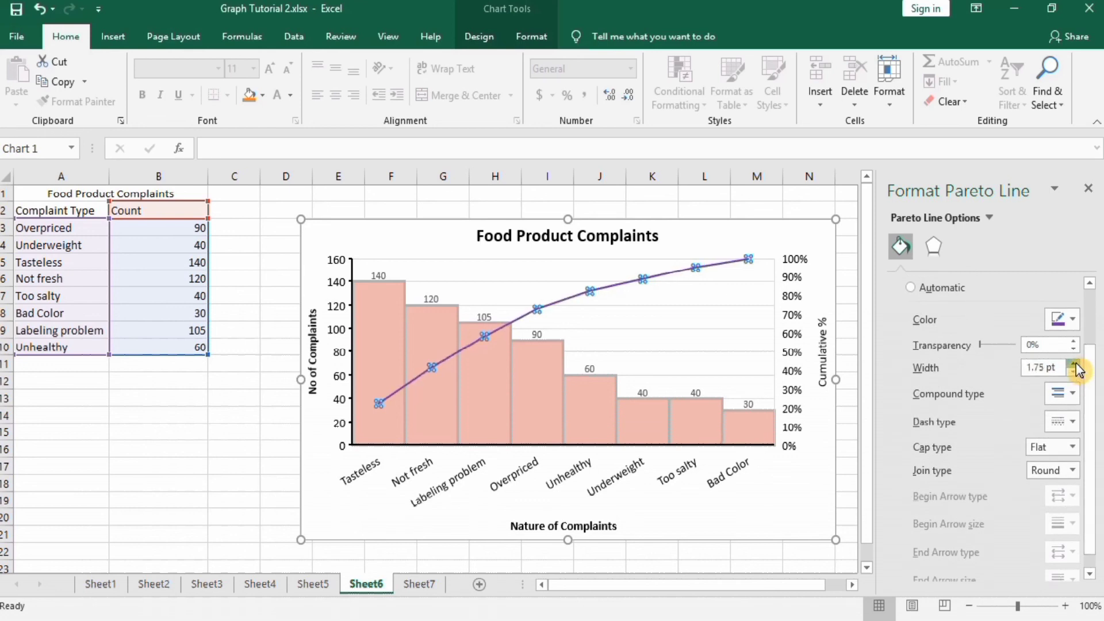
pyautogui.click(1076, 363)
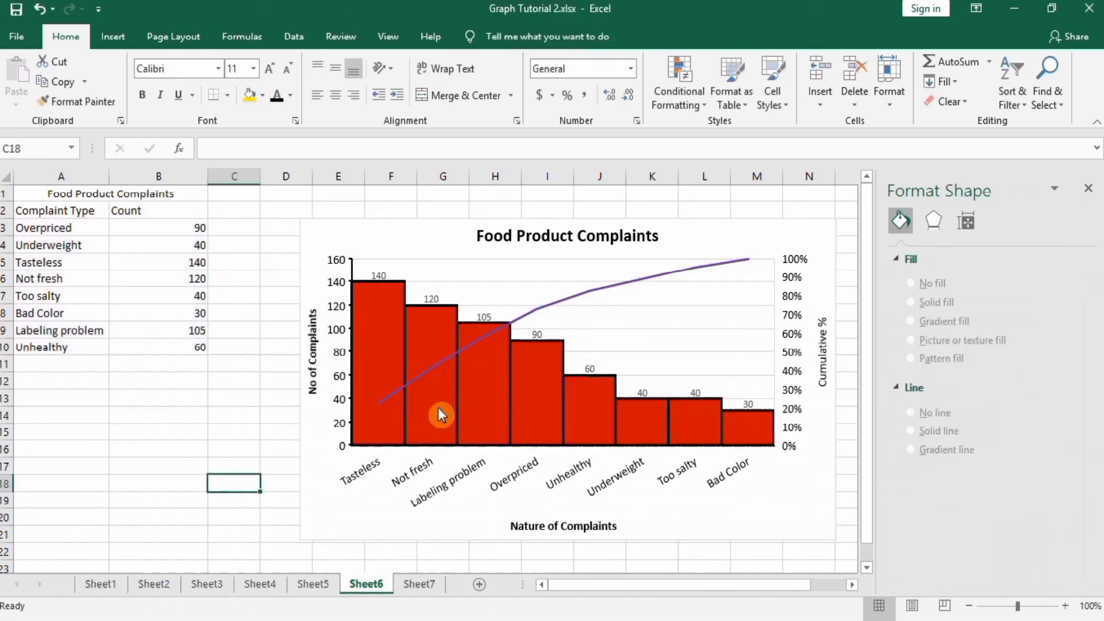
pyautogui.moveTo(695, 287)
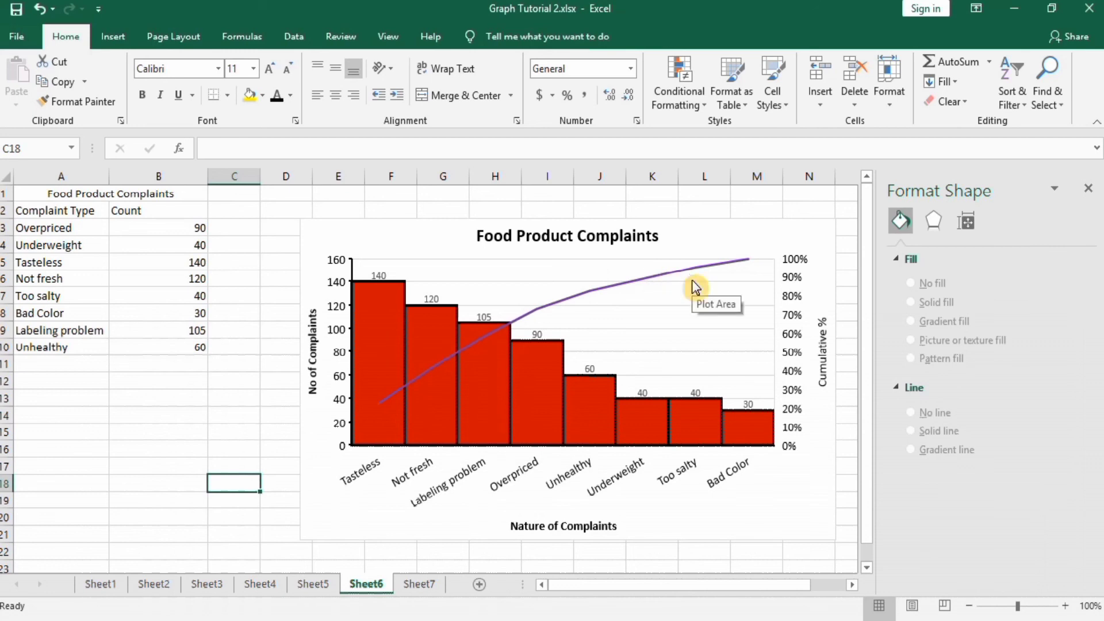